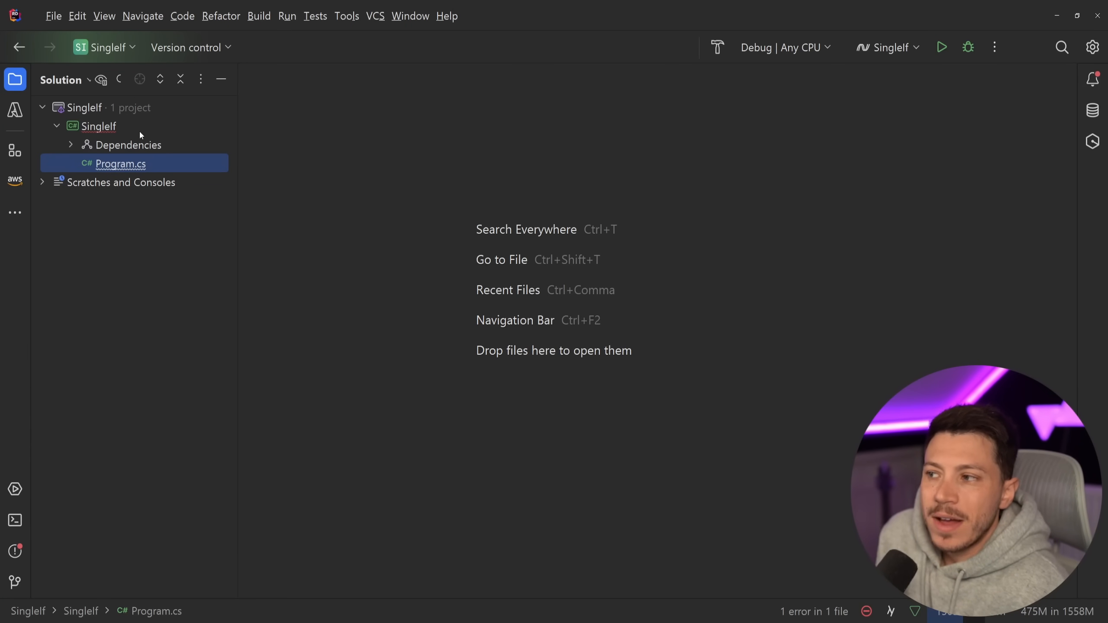
Step: Switch from the SingleIf solution to the r/csharp 'Which {} do you use ?' post
double_click(121, 163)
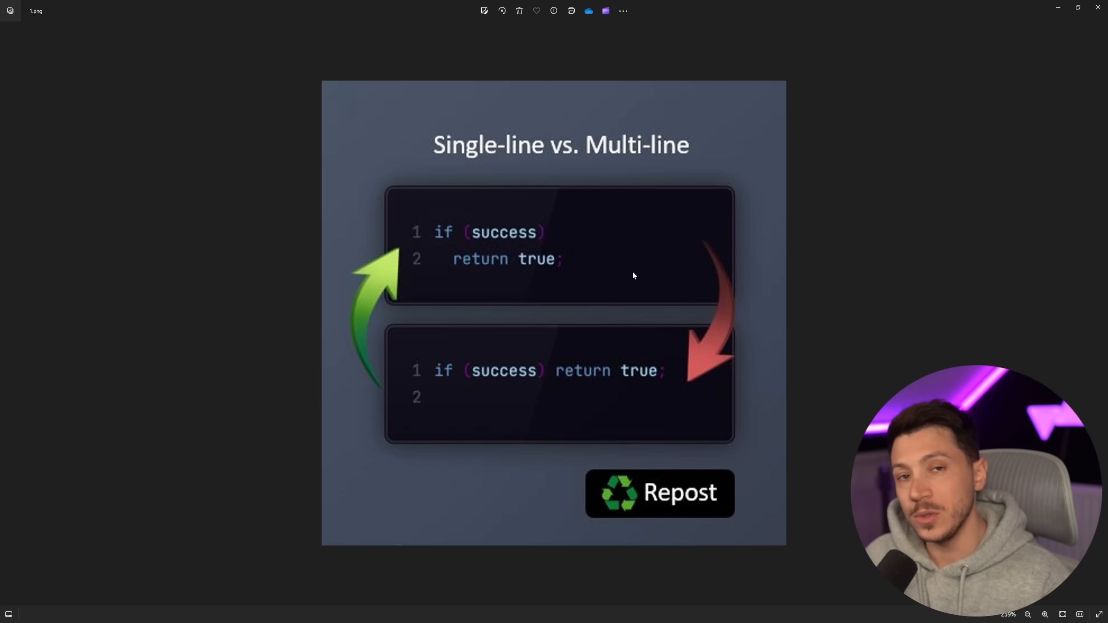
mouse_move(166, 527)
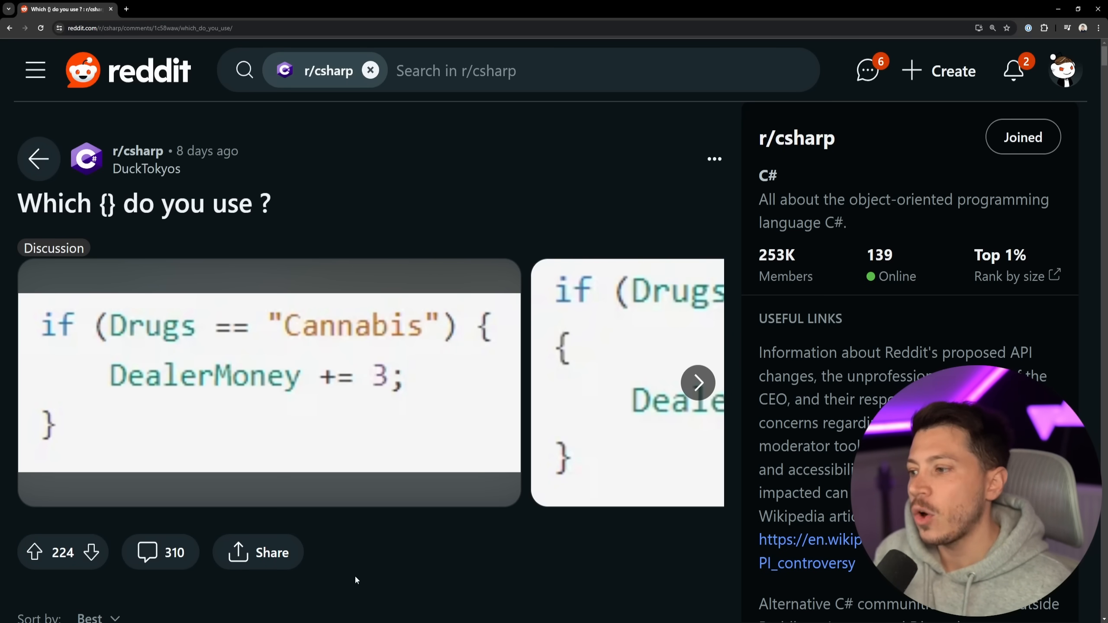
scroll(down, 3)
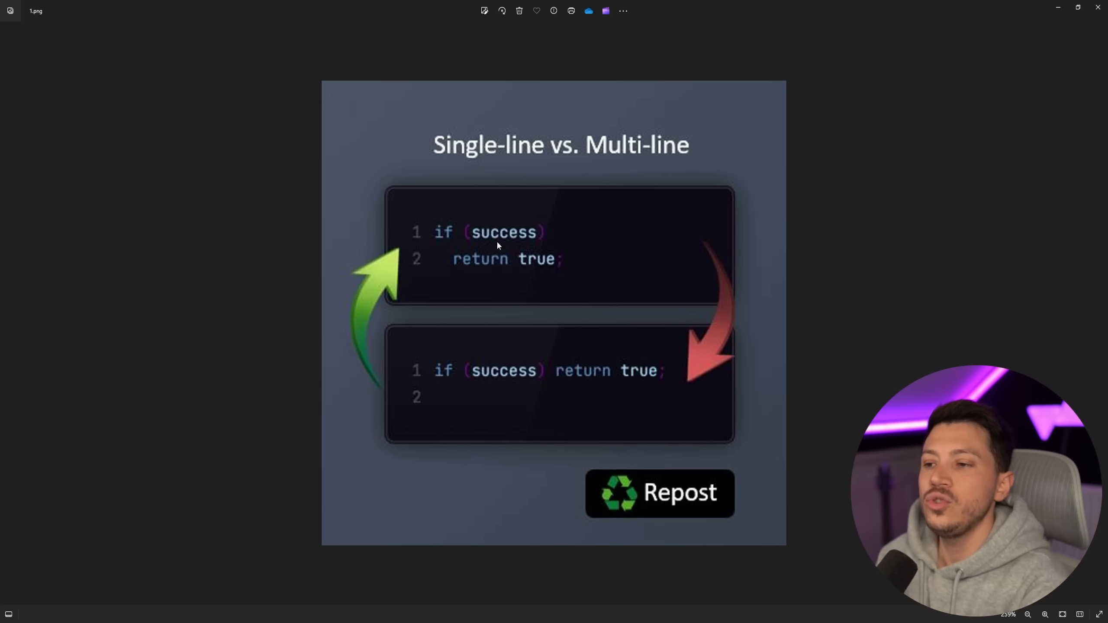
mouse_move(644, 240)
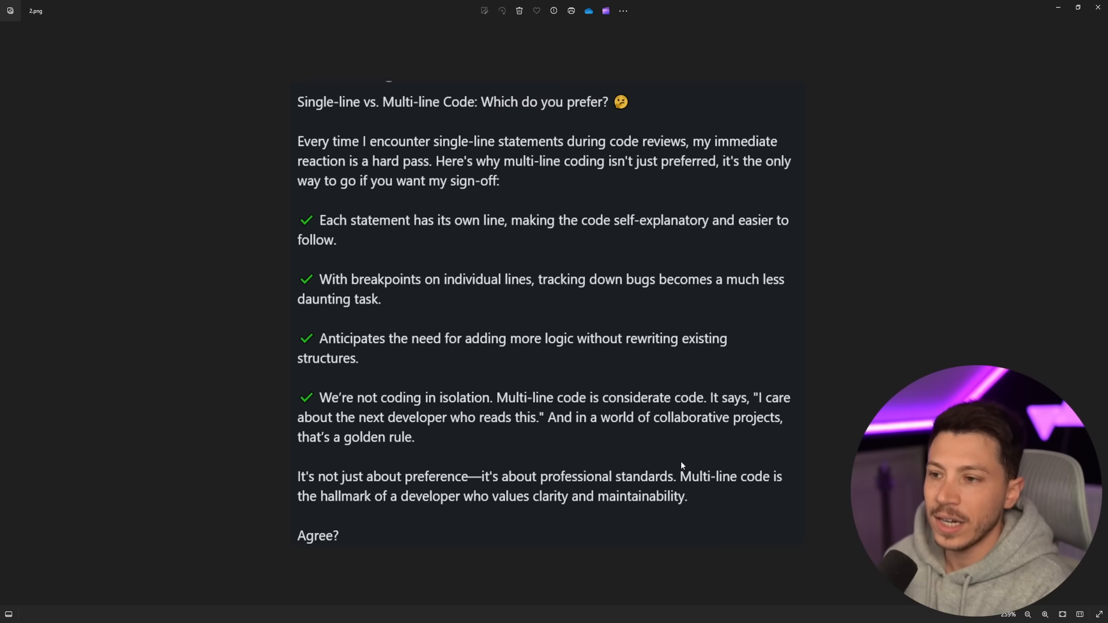
Step: Zoom into the Single-line vs. Multi-line if-statement comparison image in Photos
scroll(down, 3)
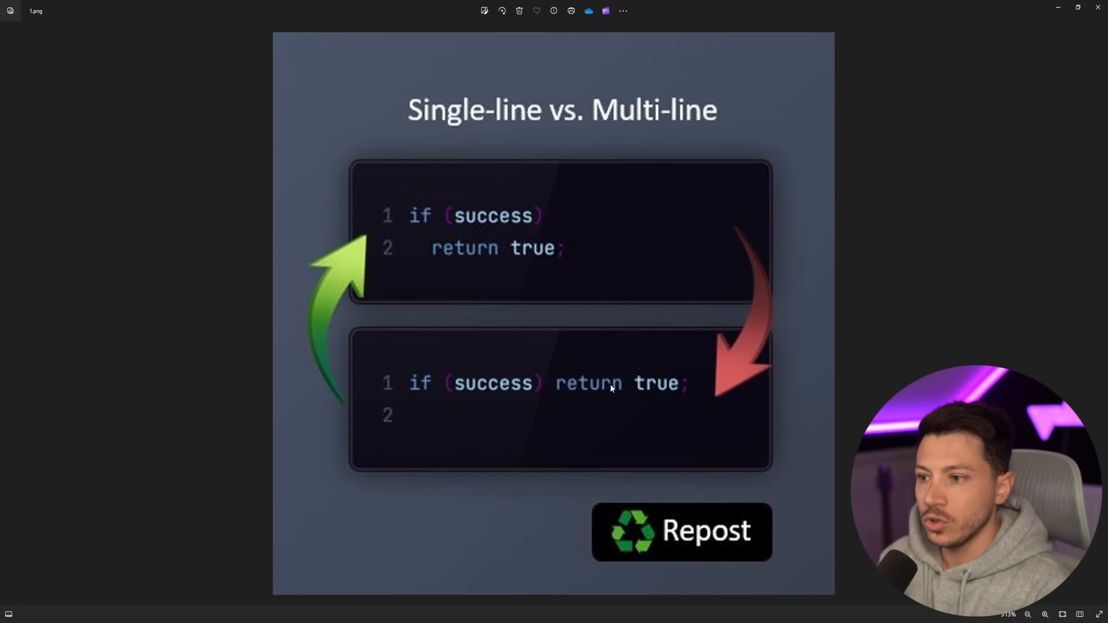
mouse_move(453, 240)
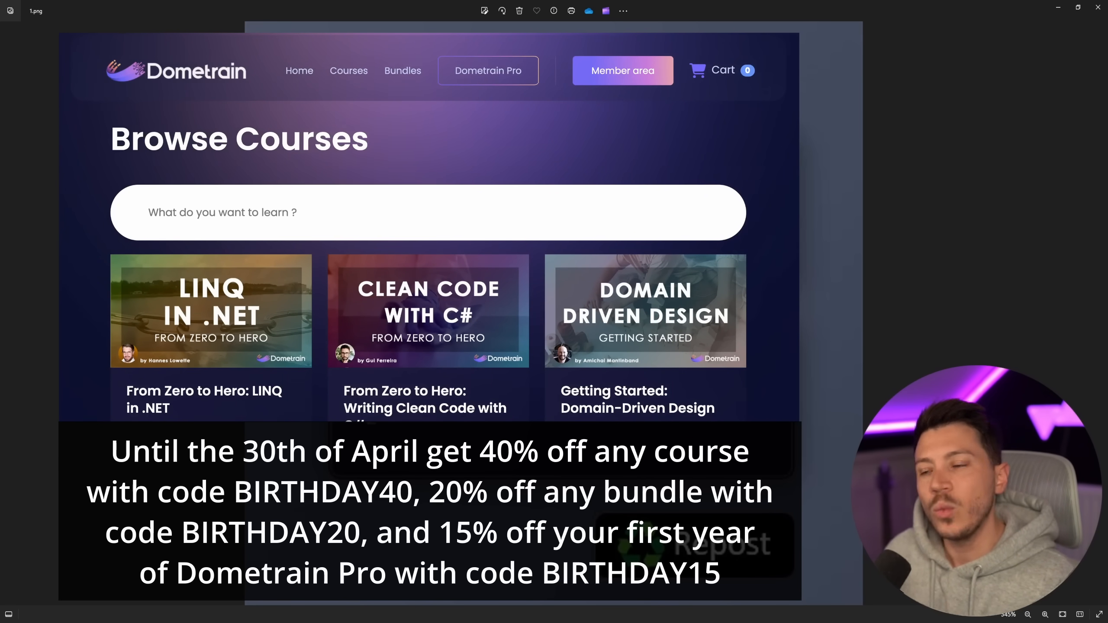
Step: Scroll the Dometrain Browse Courses page from LINQ in .NET down to the newsletter sign-up
scroll(down, 3)
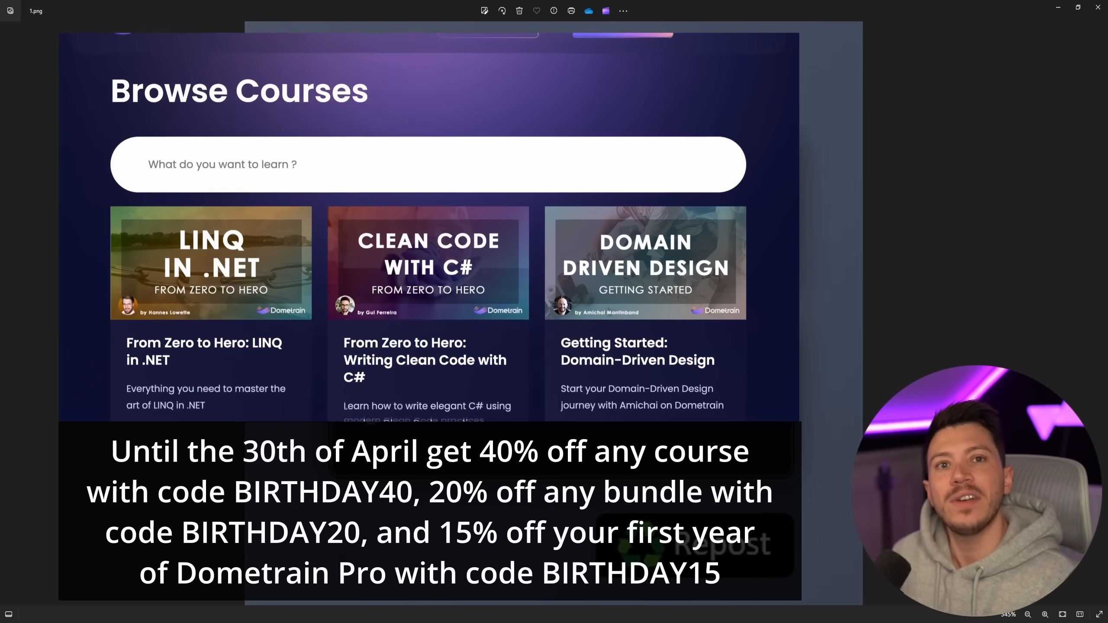
scroll(down, 3)
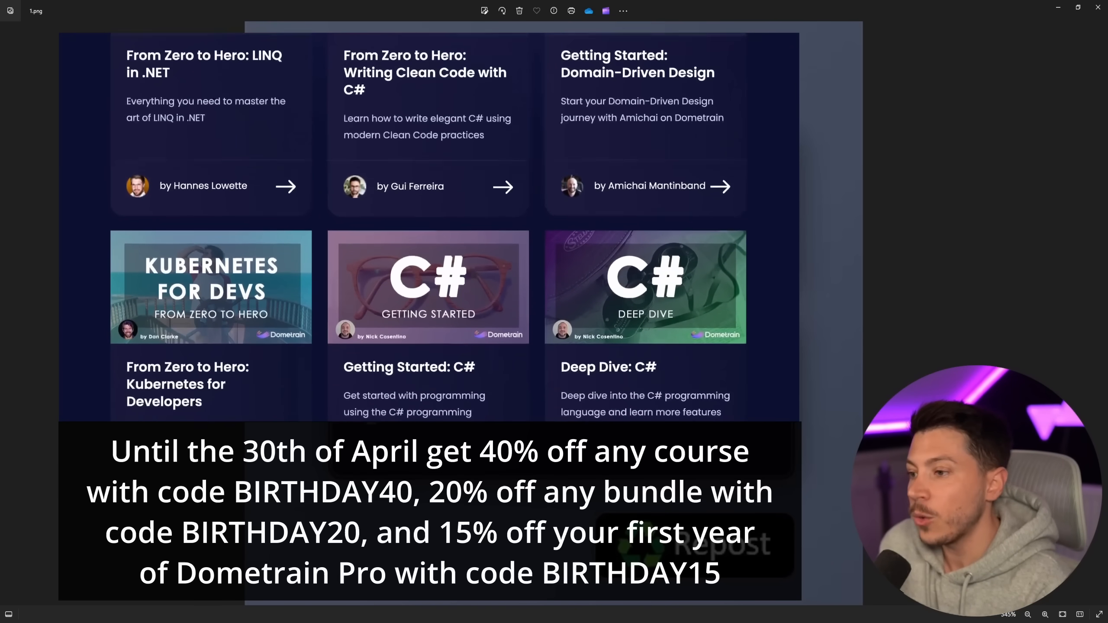
scroll(down, 3)
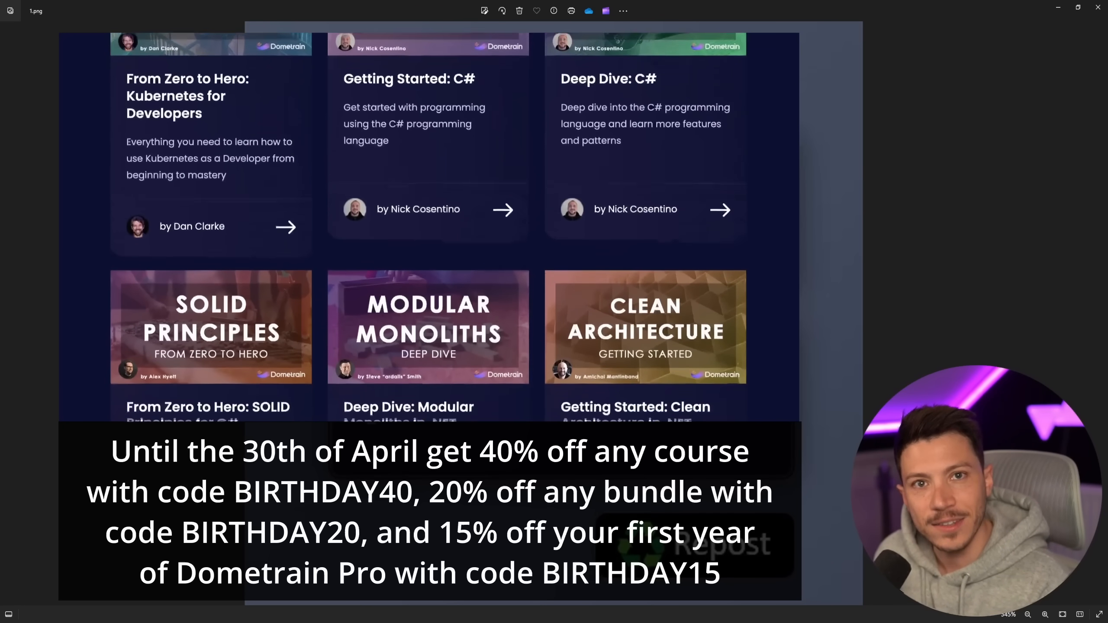
scroll(down, 3)
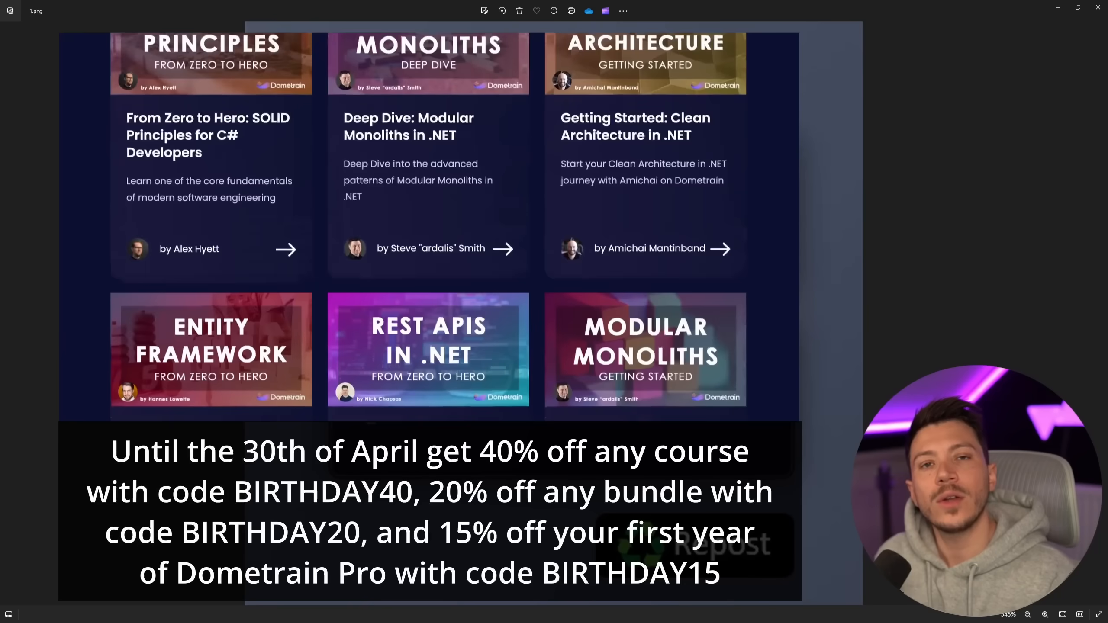
scroll(down, 3)
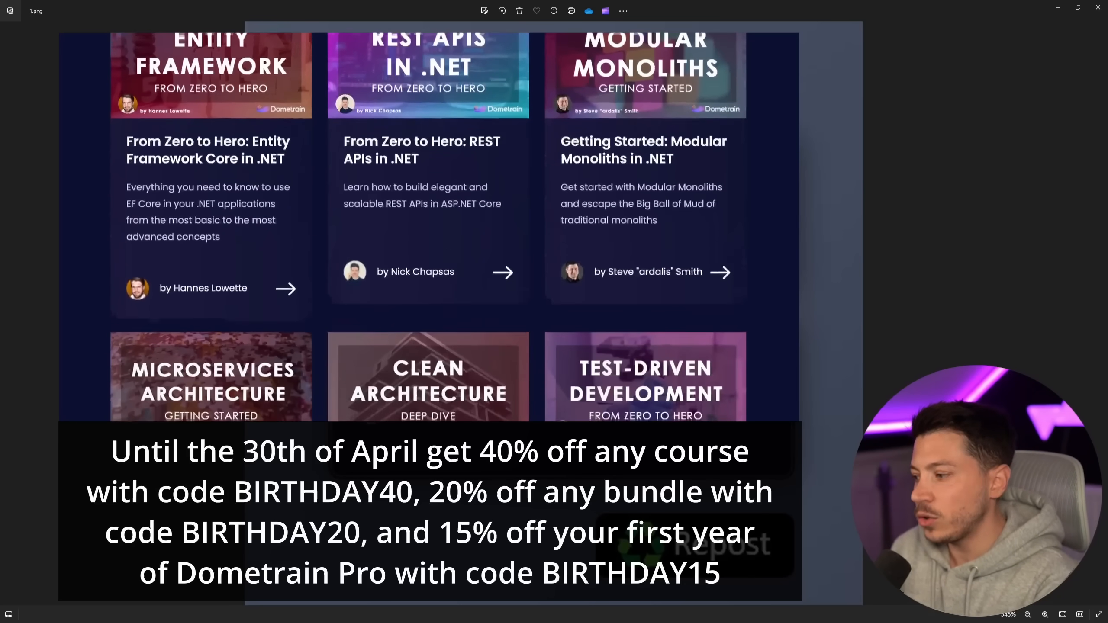
scroll(down, 3)
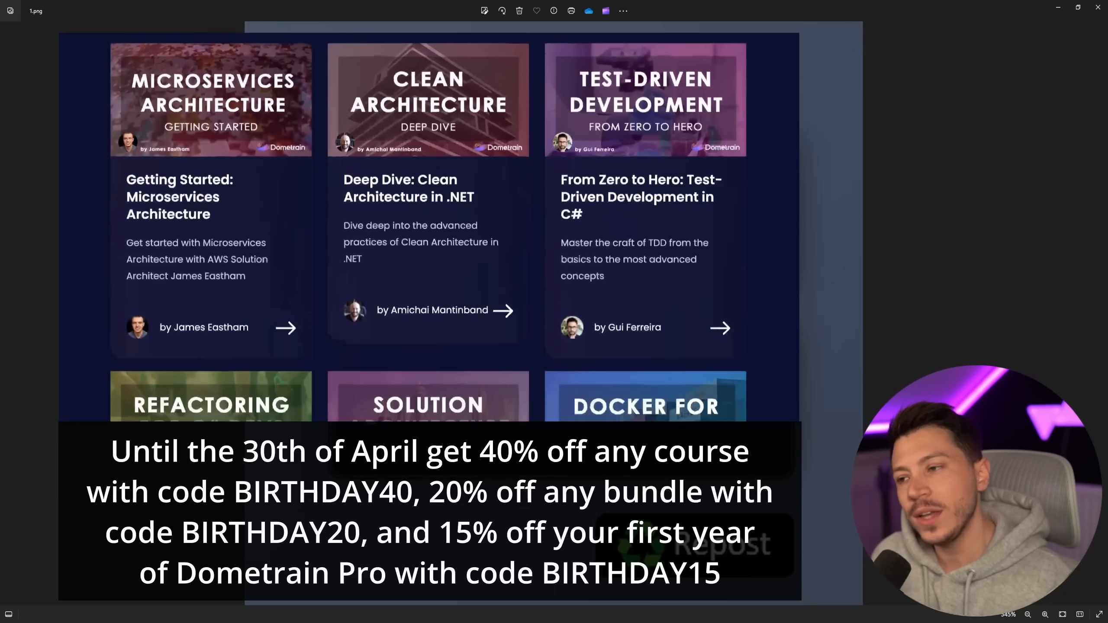
scroll(down, 3)
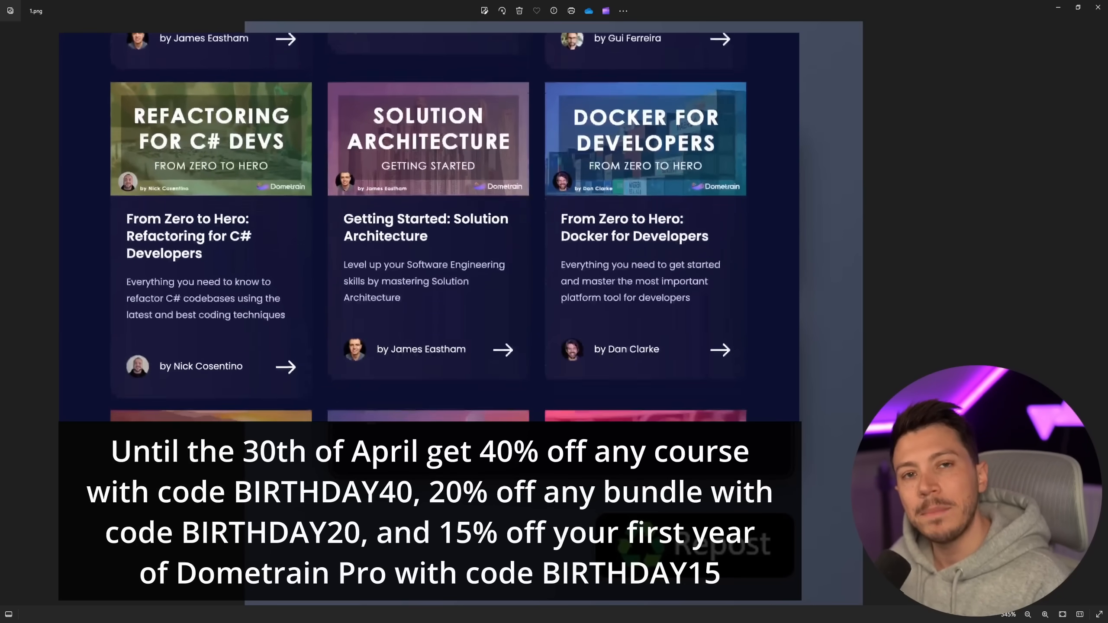
scroll(down, 3)
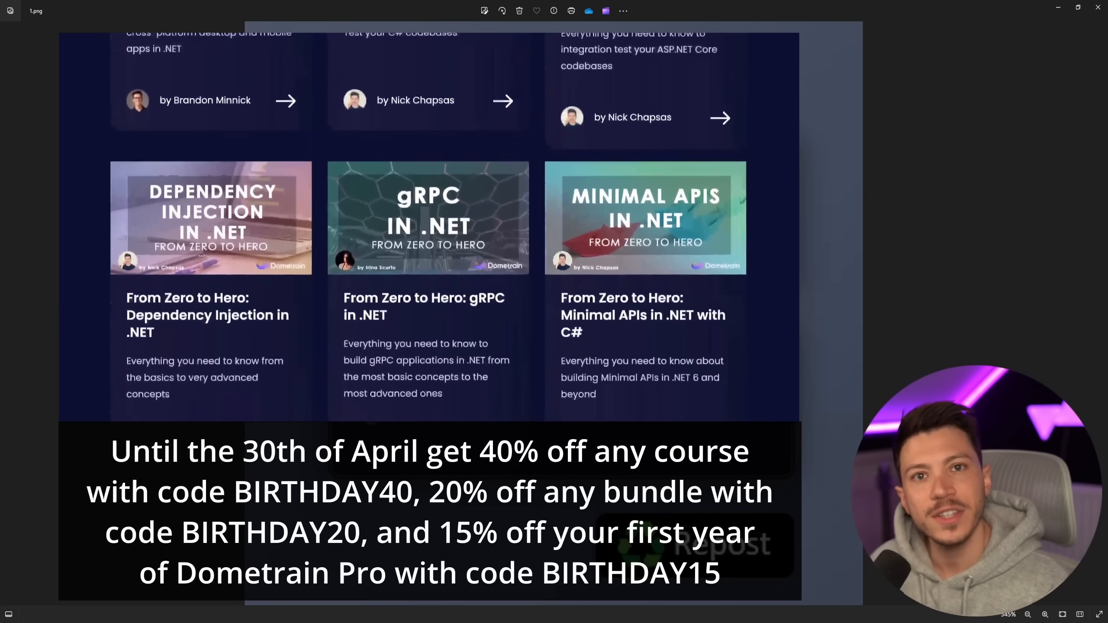
scroll(down, 3)
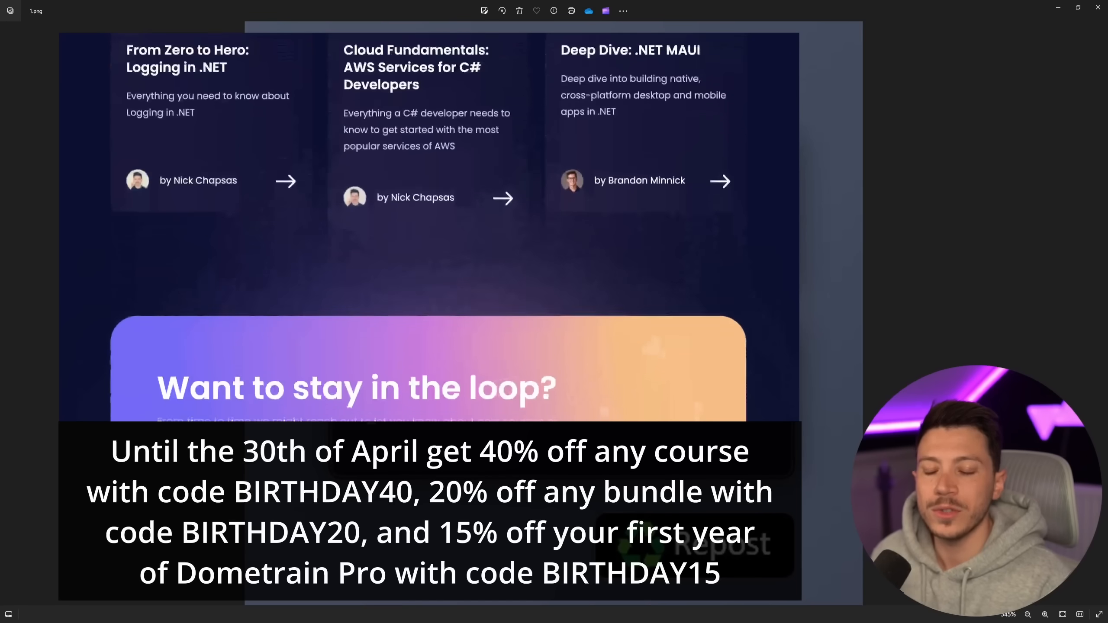
scroll(down, 3)
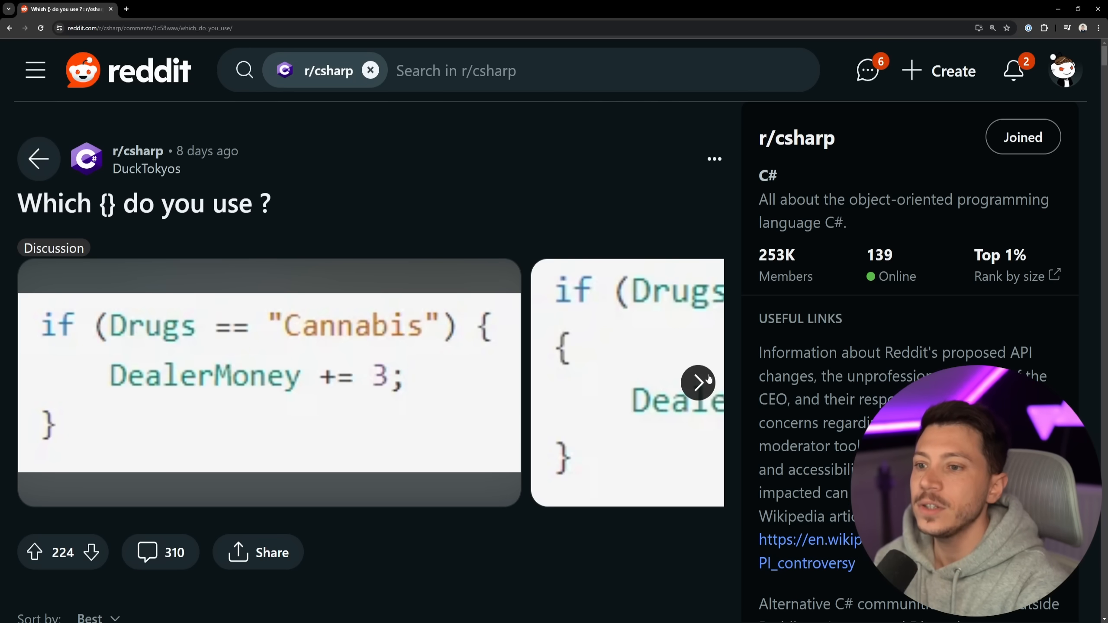
Step: Advance the Reddit post's image carousel to the second brace-style code image
click(697, 382)
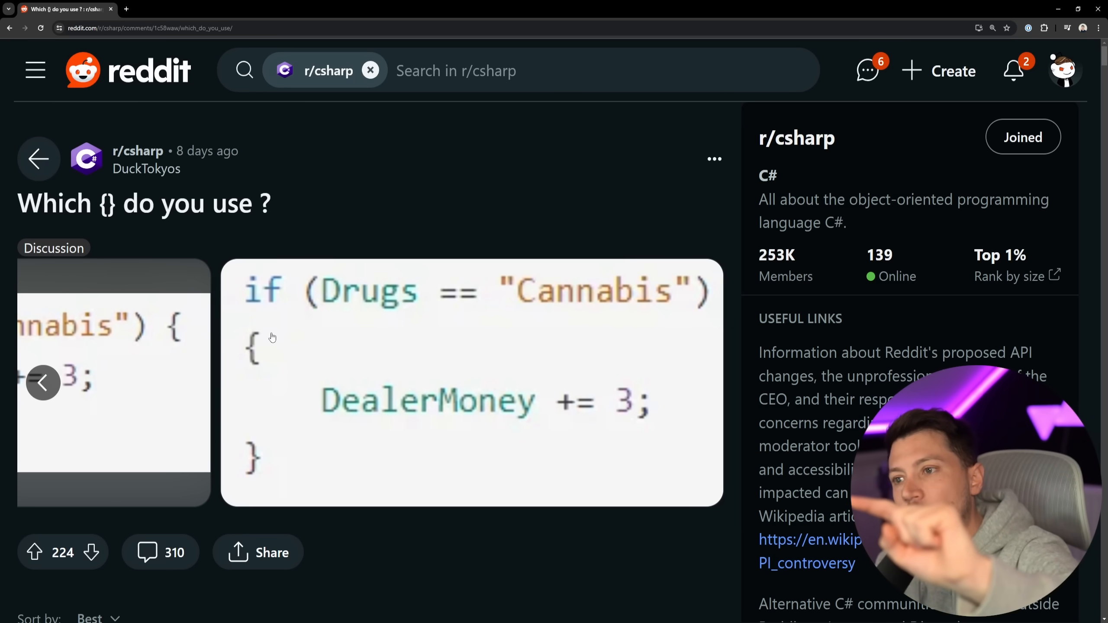
mouse_move(251, 477)
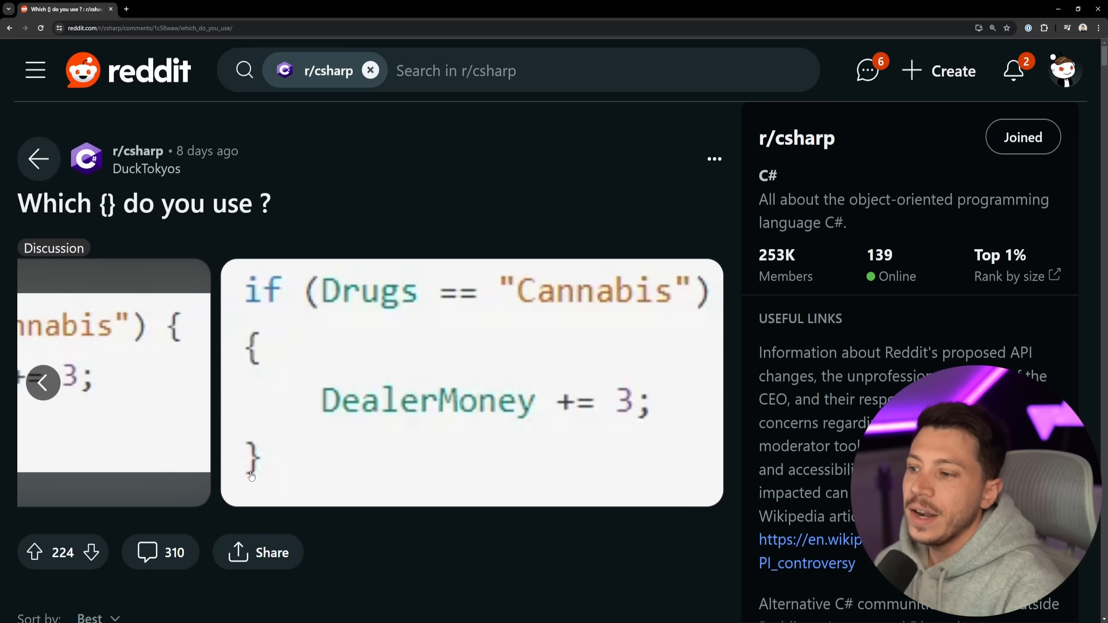
mouse_move(262, 465)
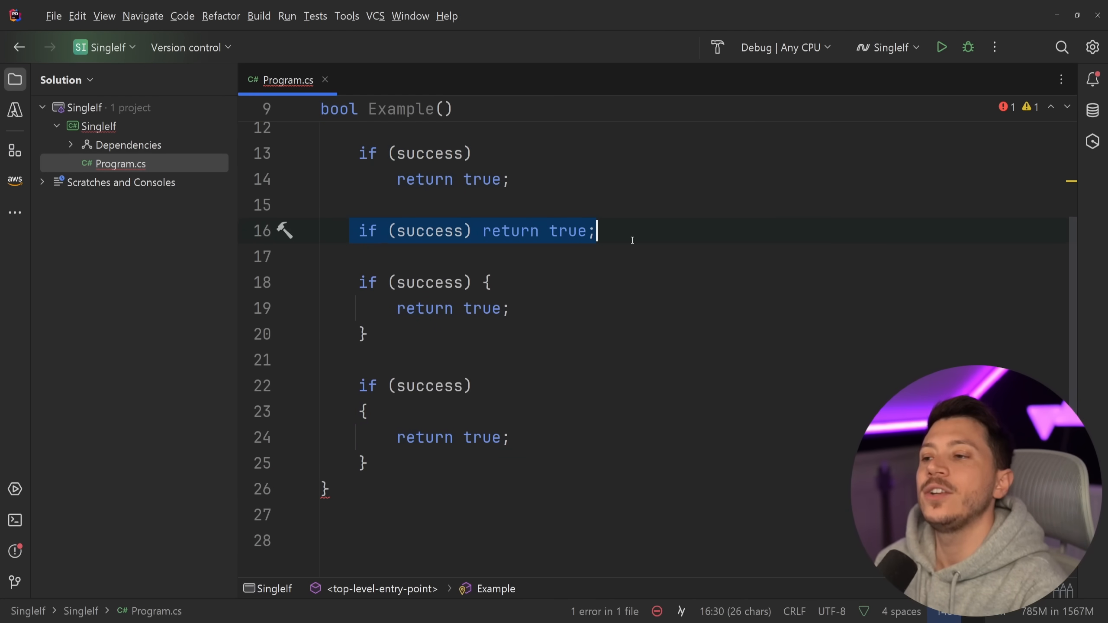
Step: Review the four if-statement styles in Program.cs before moving to the IDE0011 article
click(512, 308)
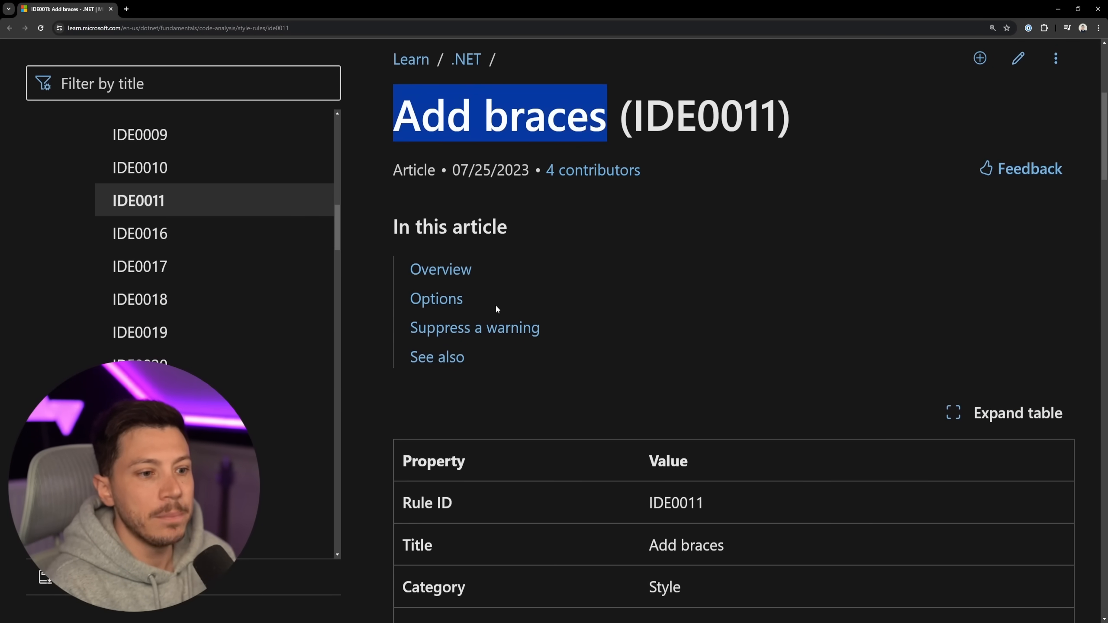
Step: Scroll through Microsoft Learn's IDE0011 'Add braces' article before returning to Rider
scroll(down, 3)
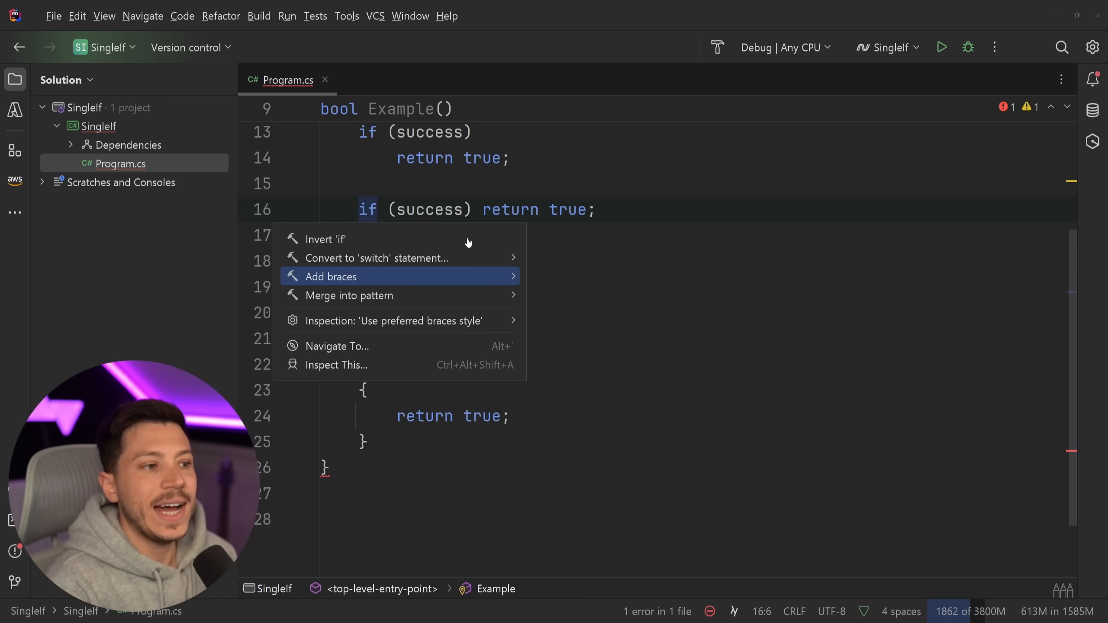
Step: Dismiss the quick-action menu in Program.cs before switching to the C# formatting options page
click(332, 276)
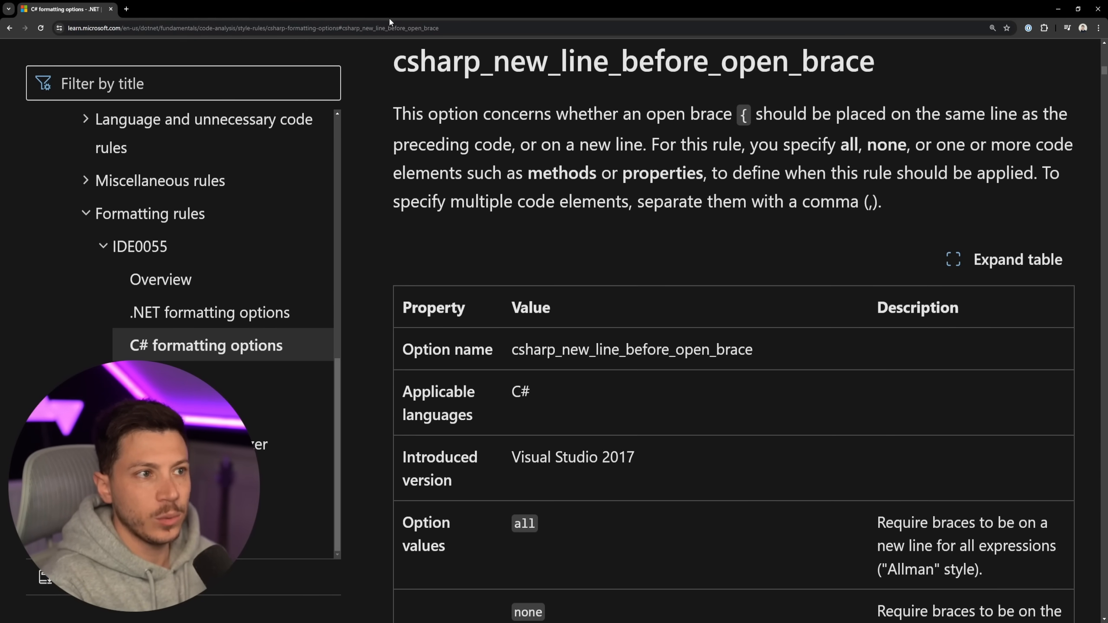
mouse_move(800, 255)
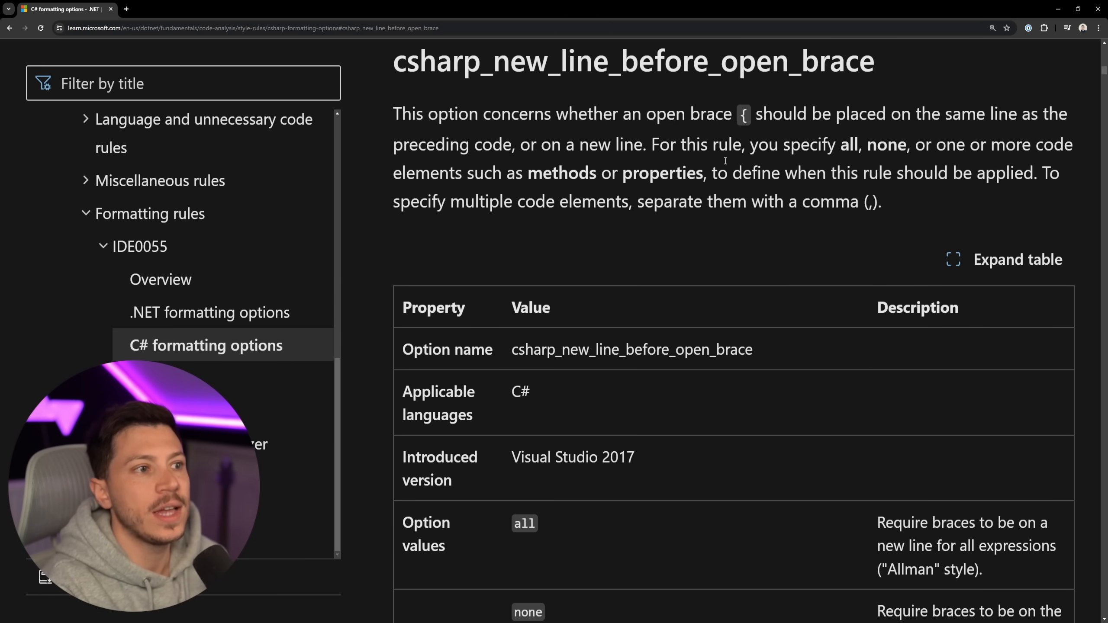
Step: Scroll to the csharp_new_line_before_open_brace code examples and highlight the braces on their own lines
scroll(down, 3)
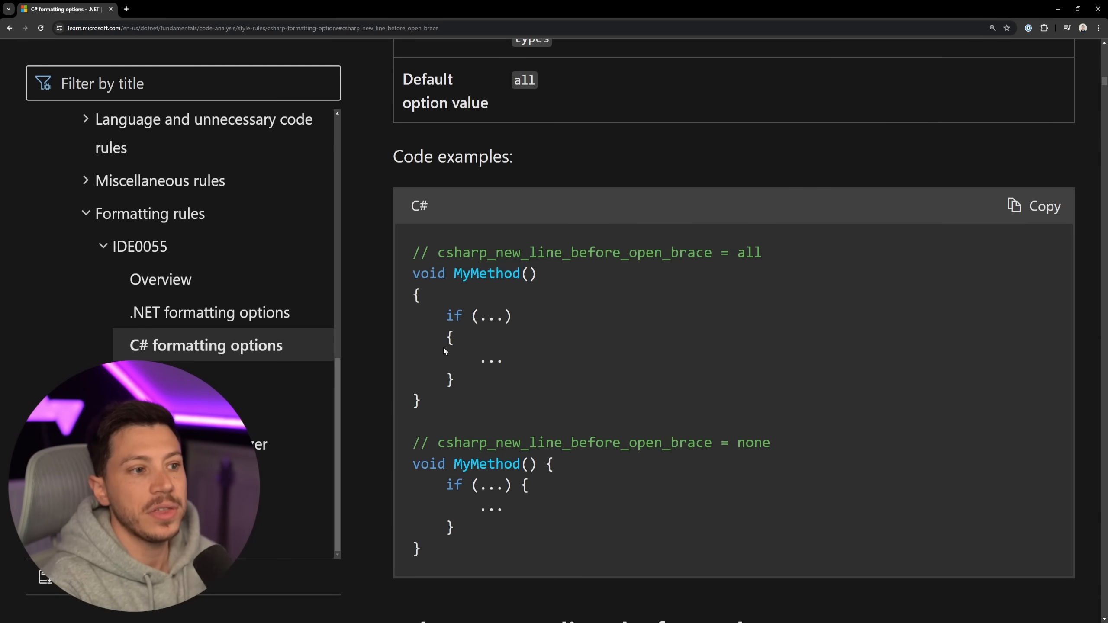
drag(445, 315, 478, 378)
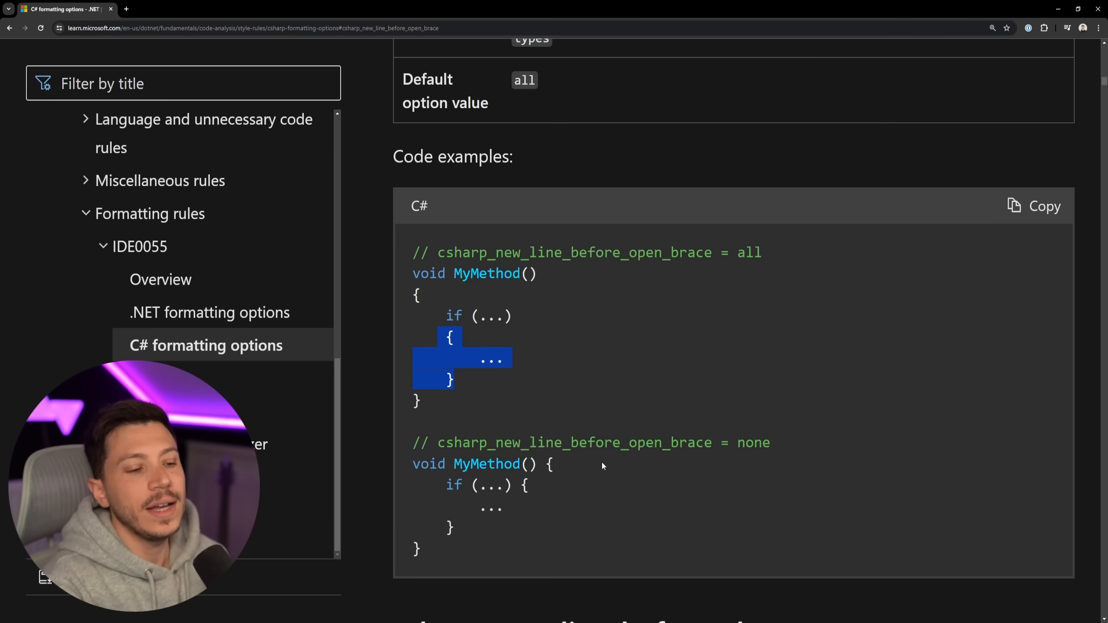
scroll(down, 3)
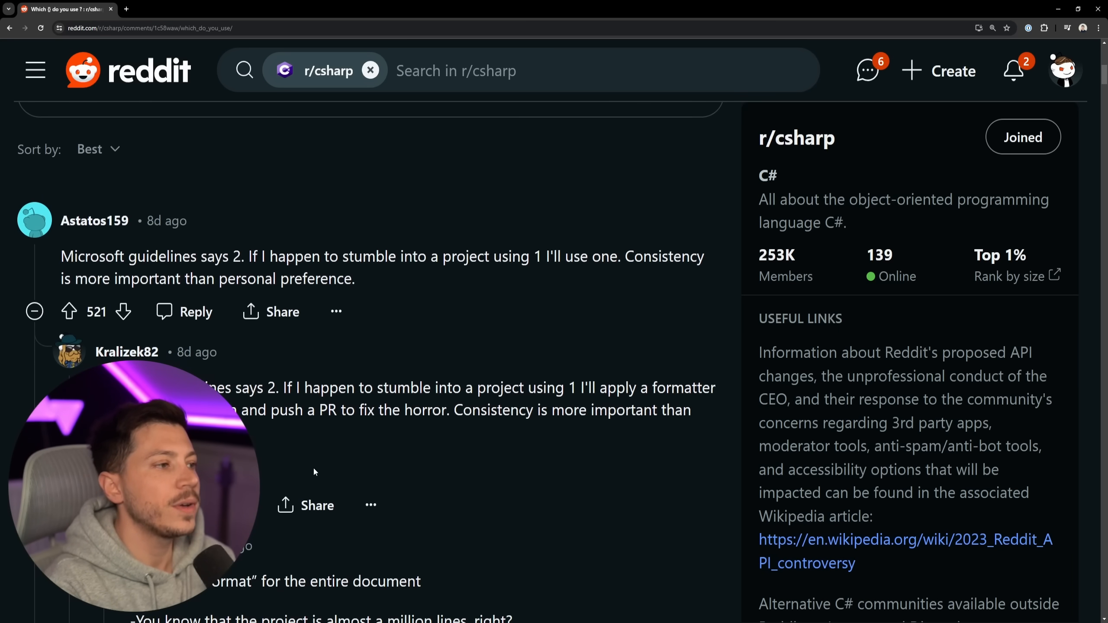
Step: Scroll the Reddit thread to the top comment saying Microsoft guidelines favour style 2
scroll(down, 3)
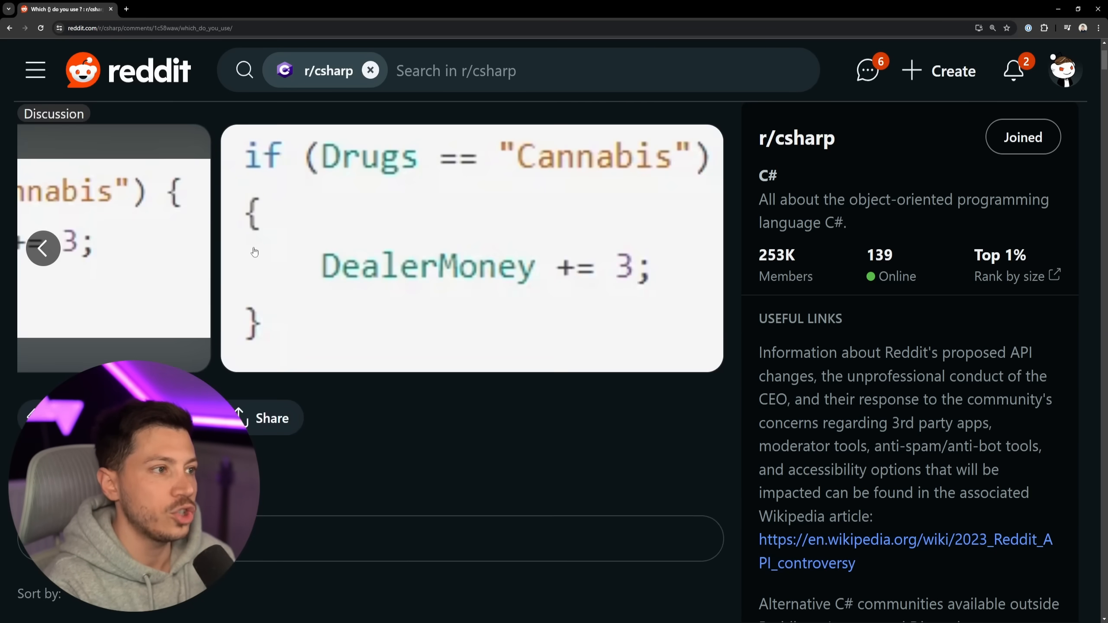
scroll(down, 3)
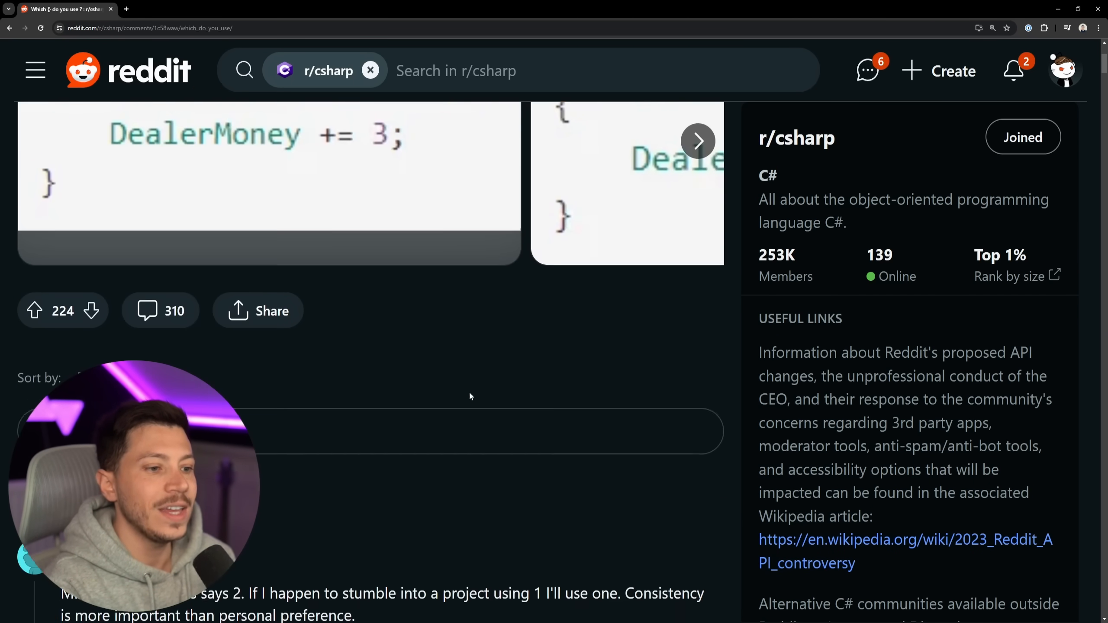
scroll(down, 3)
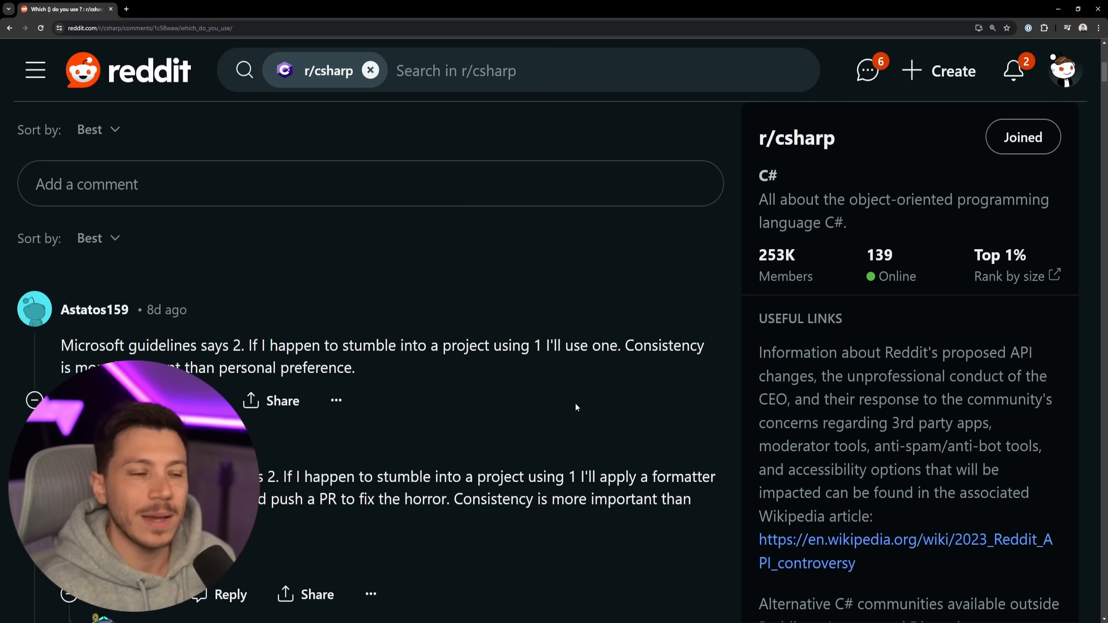
scroll(down, 3)
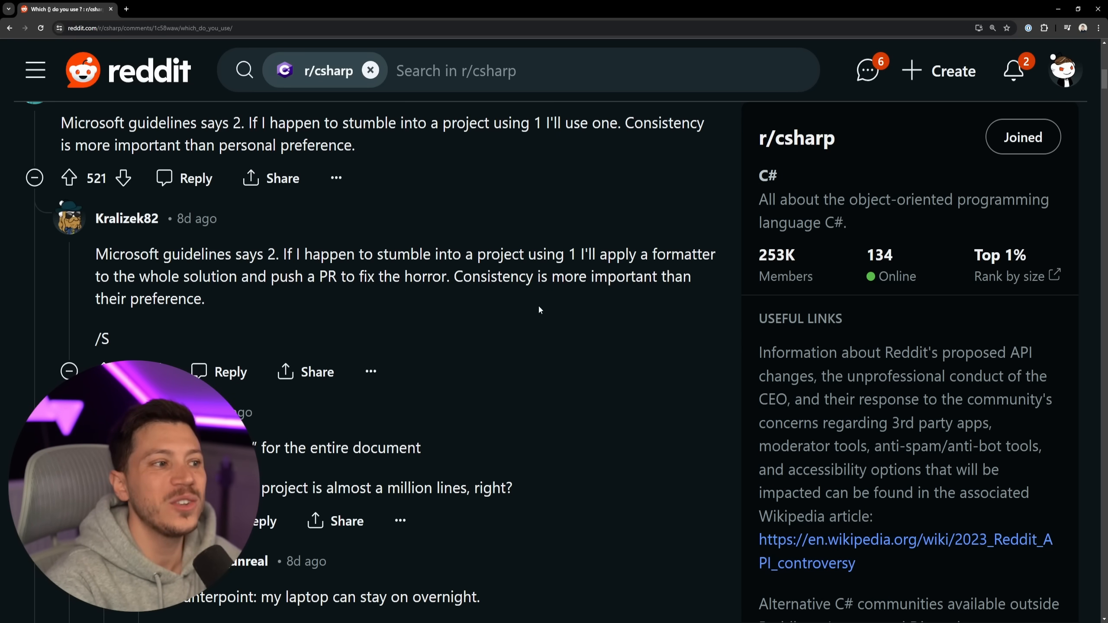
mouse_move(416, 308)
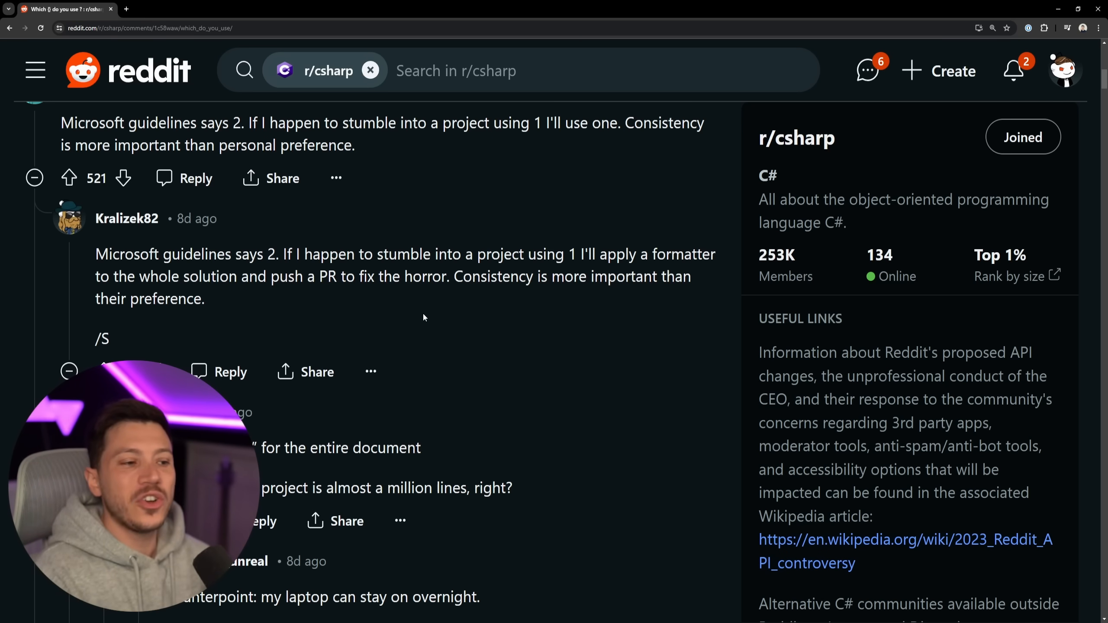
mouse_move(467, 310)
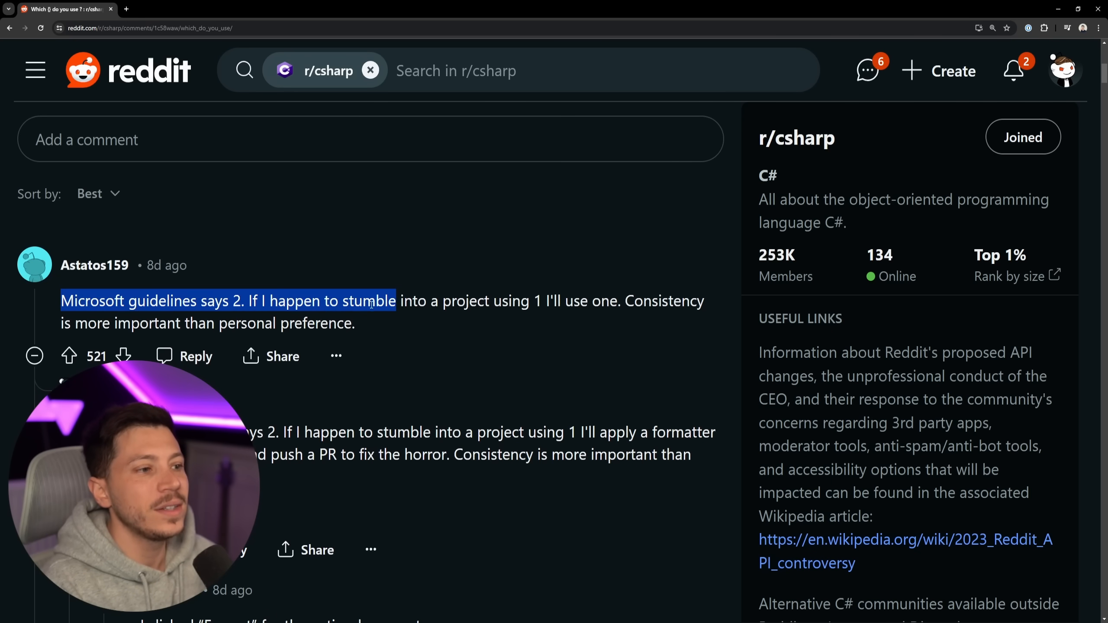
Step: Read further brace-style replies in the Reddit thread, clearing stray text selections
click(371, 320)
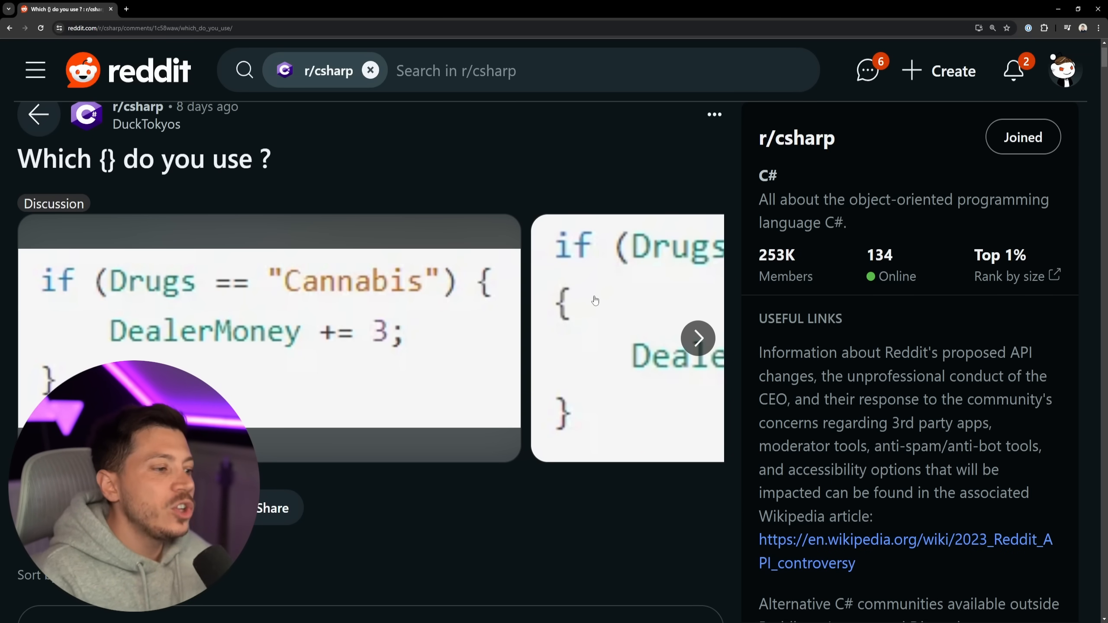
mouse_move(174, 358)
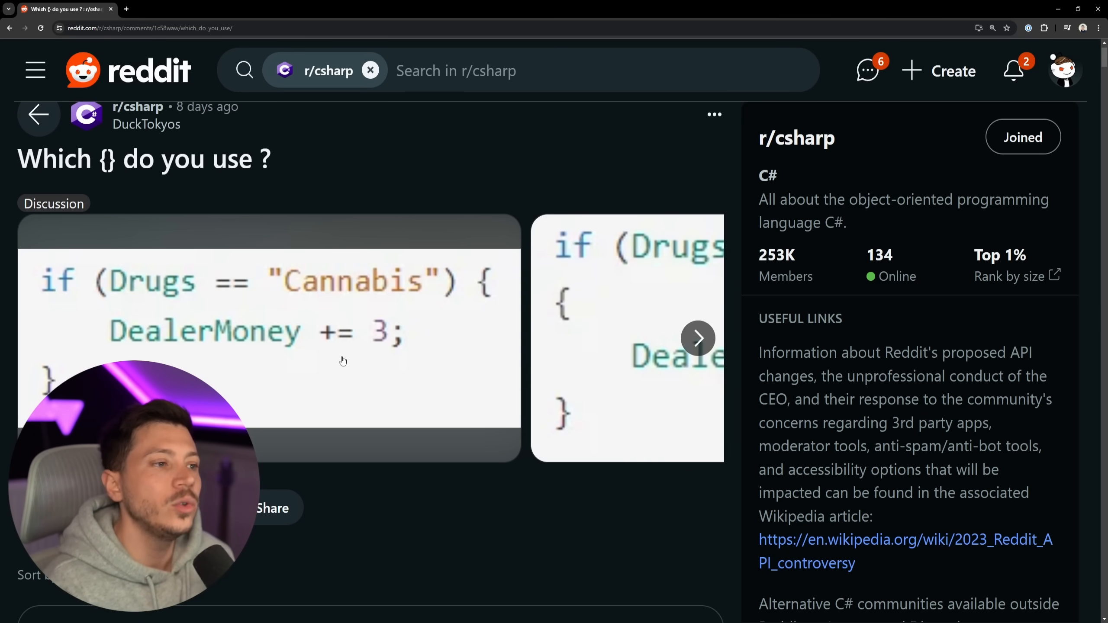
scroll(down, 3)
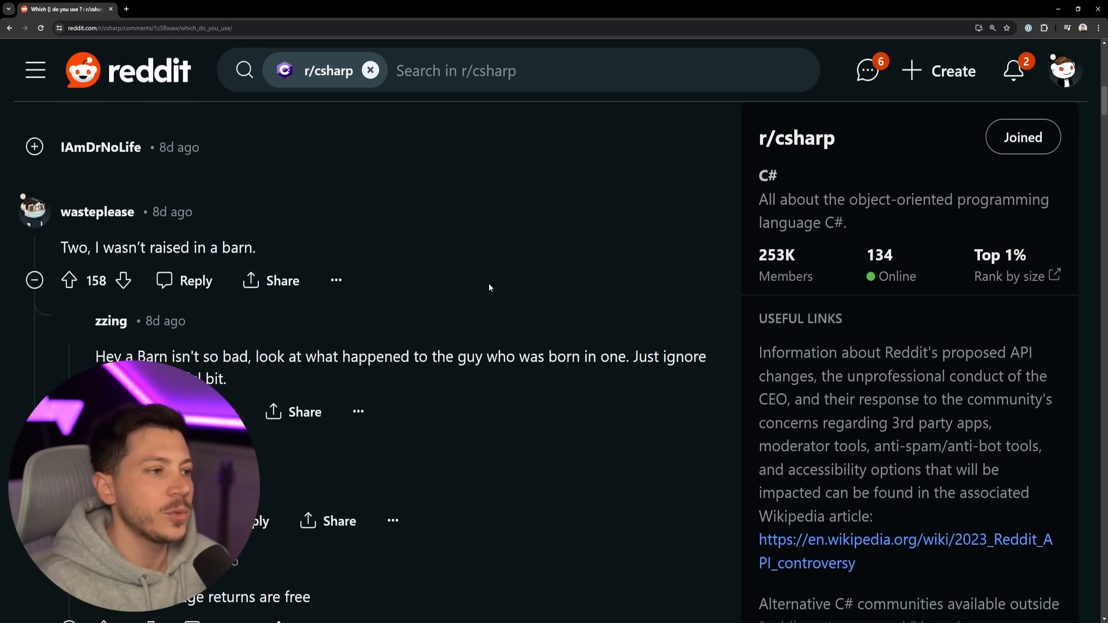
mouse_move(183, 281)
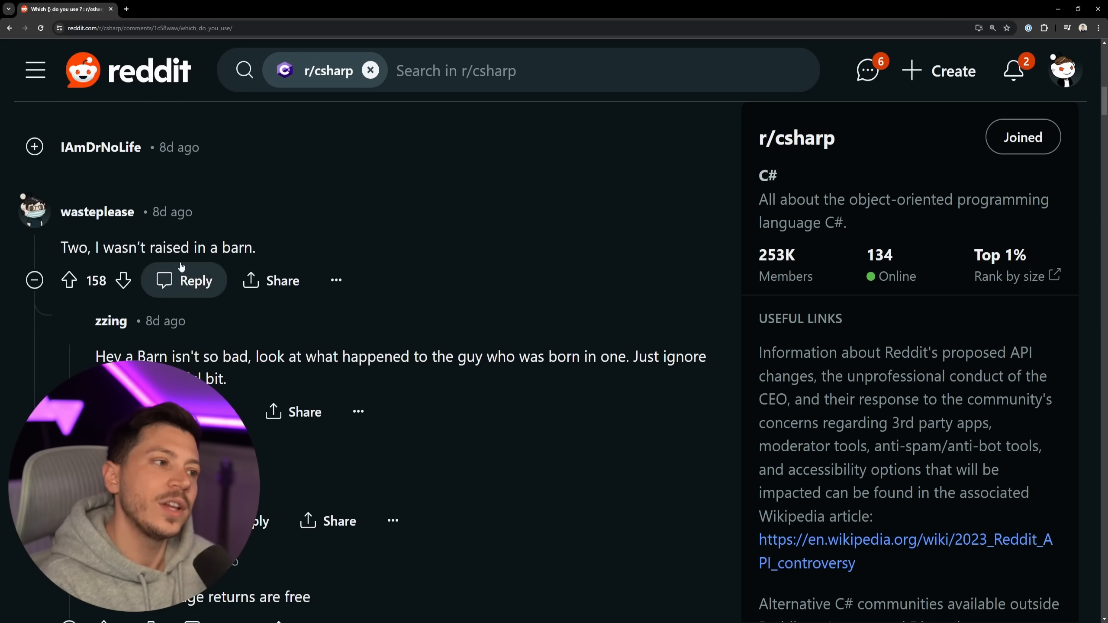
scroll(down, 3)
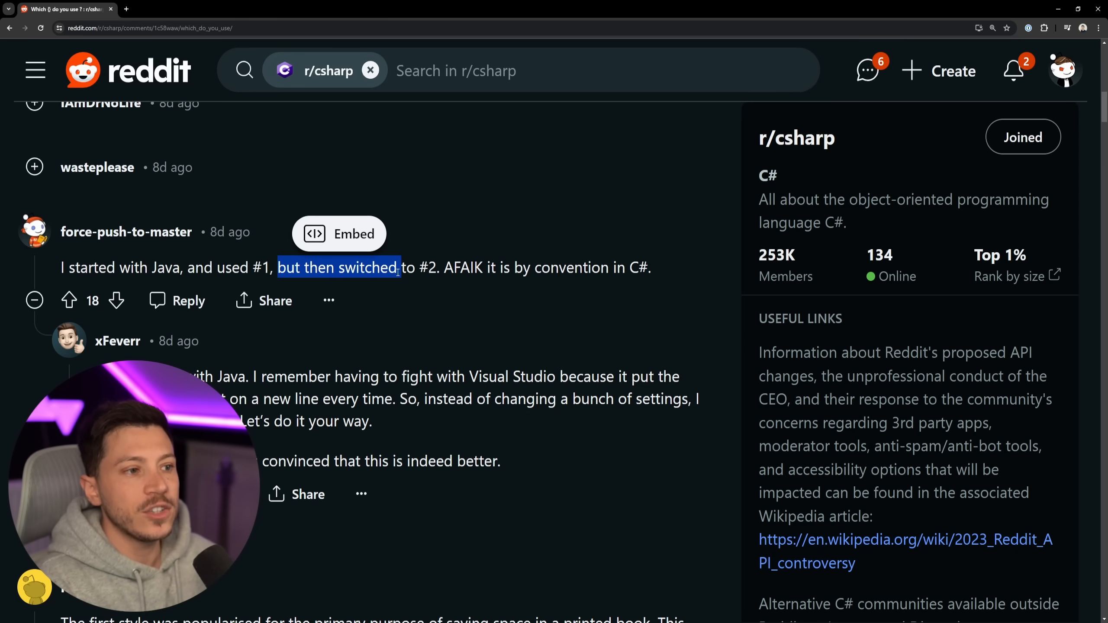
click(537, 283)
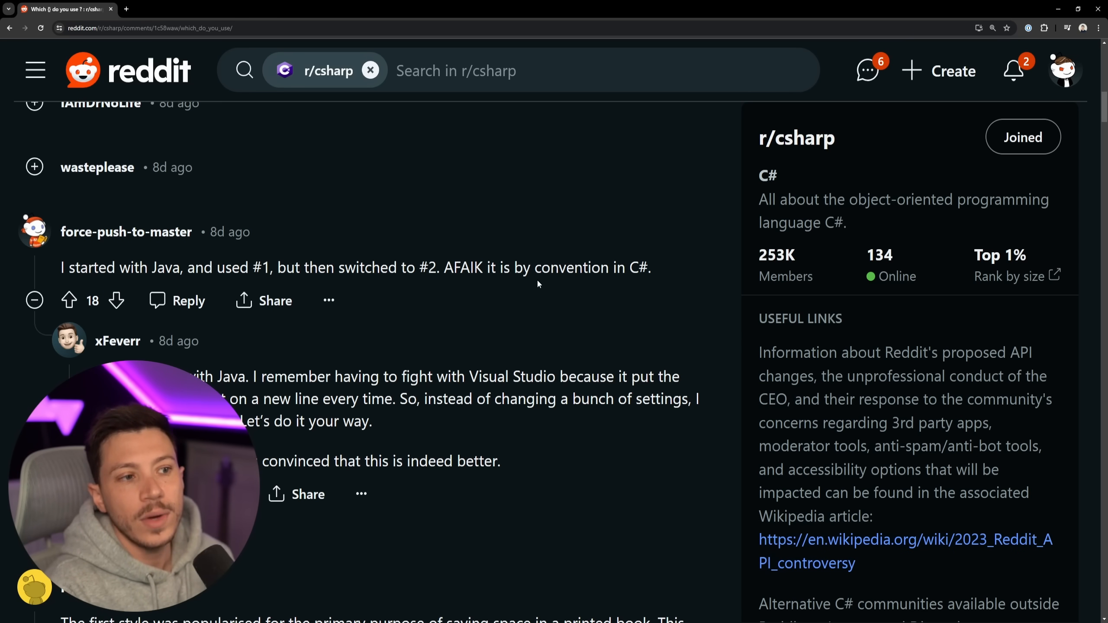
double_click(164, 267)
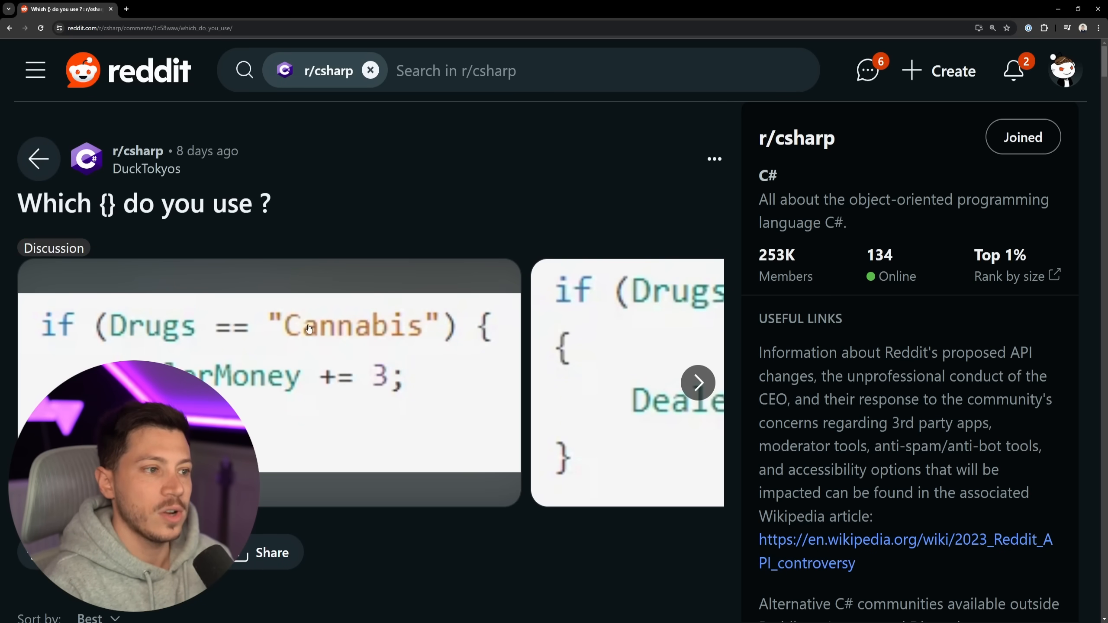
Step: Show the post's second image with the opening brace on its own line
click(697, 382)
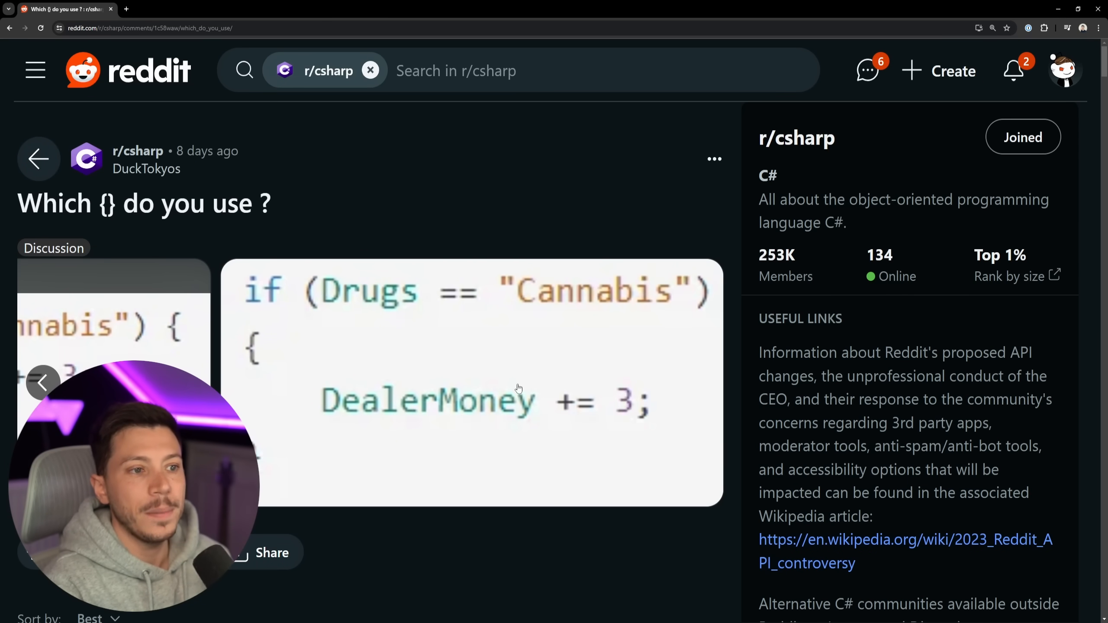
scroll(down, 3)
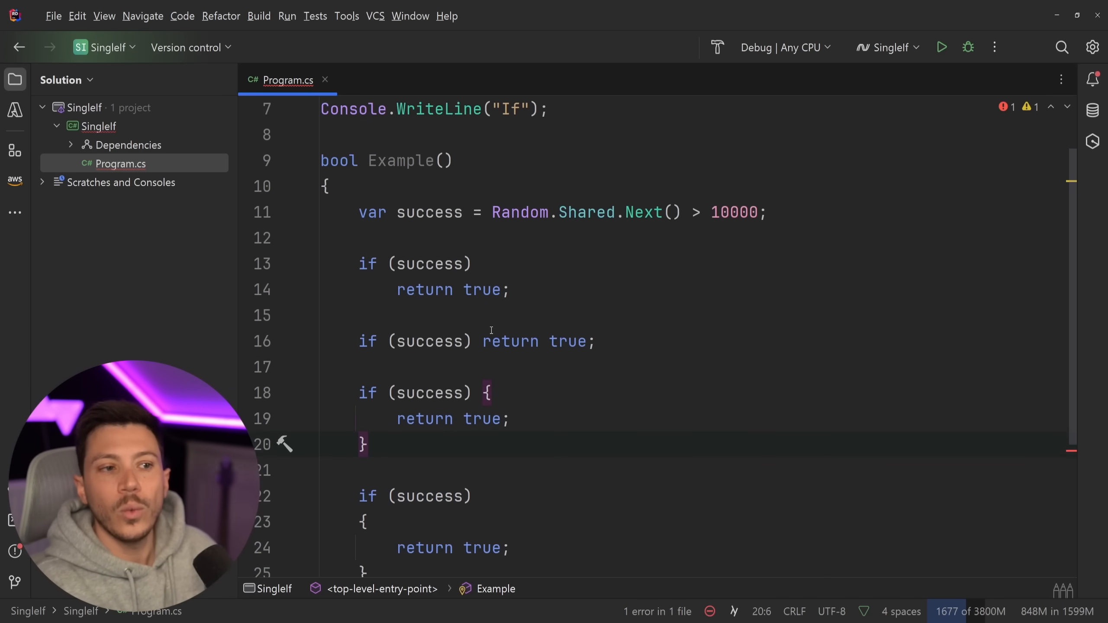
Step: Add a second 'return true;' line under the braceless 'if (success)' on line 14
scroll(down, 3)
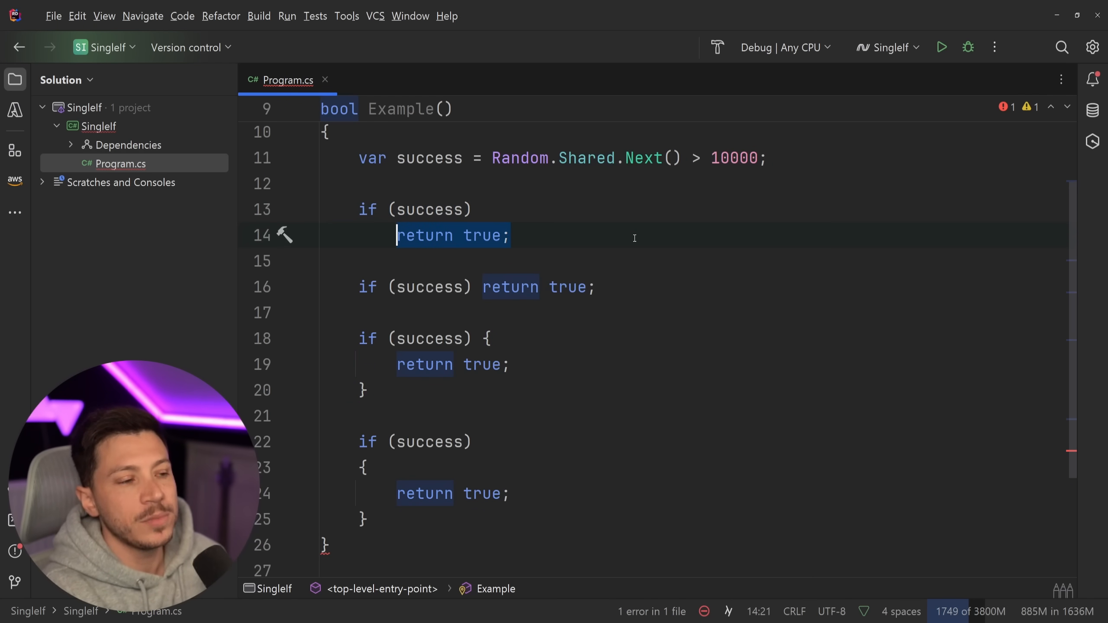
text(return true;)
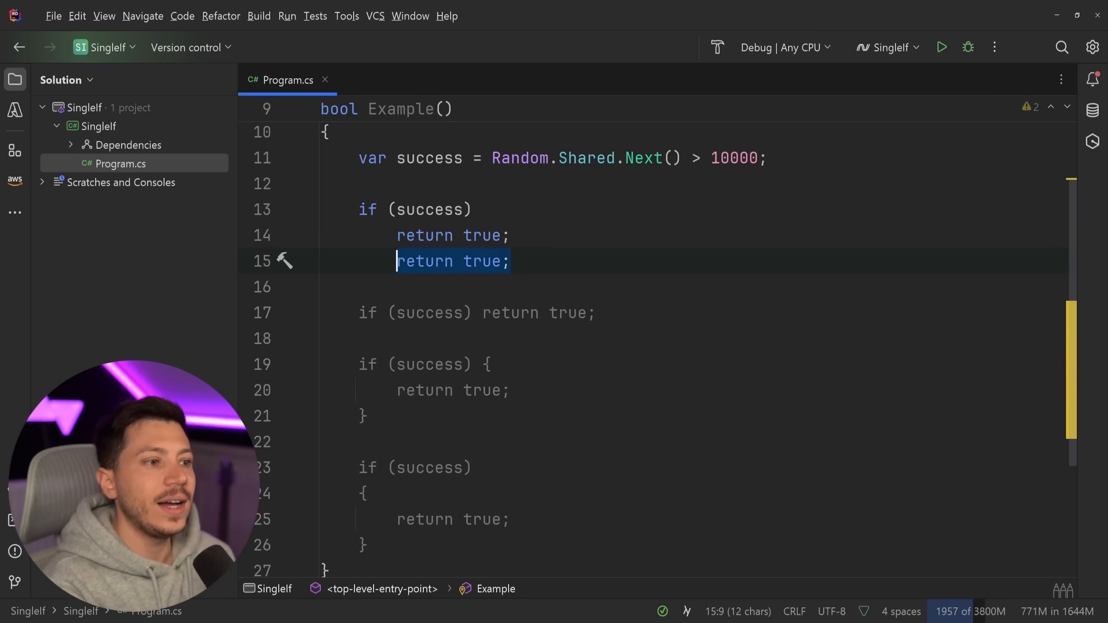
Step: Try a 'using var stream = new MemoryStream();' line below the braceless if before undoing it
text(using v)
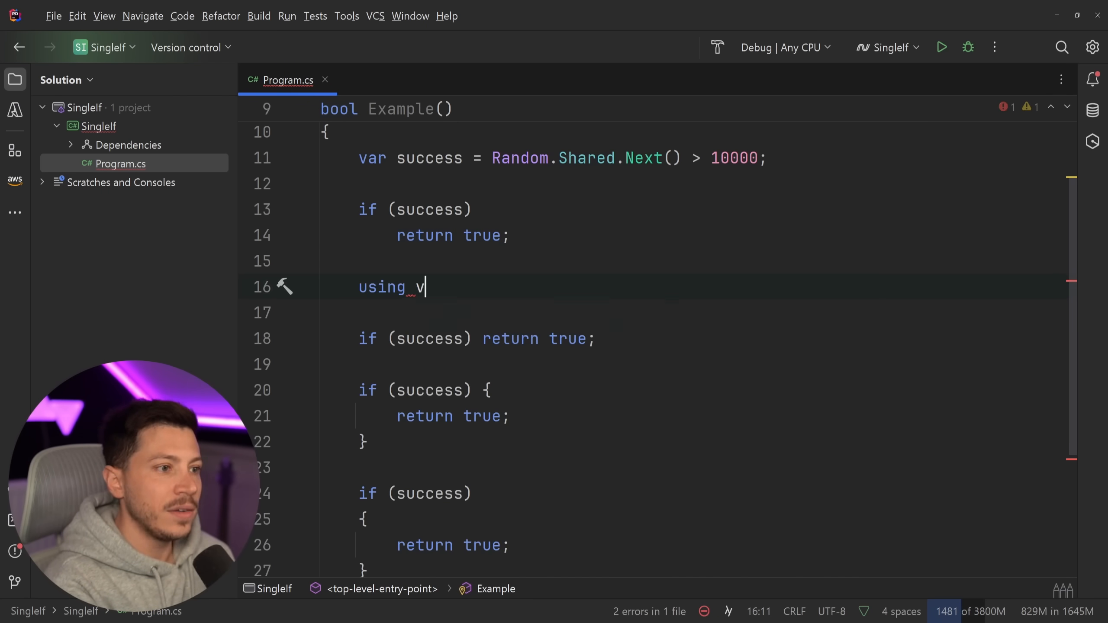
text(var stream = n)
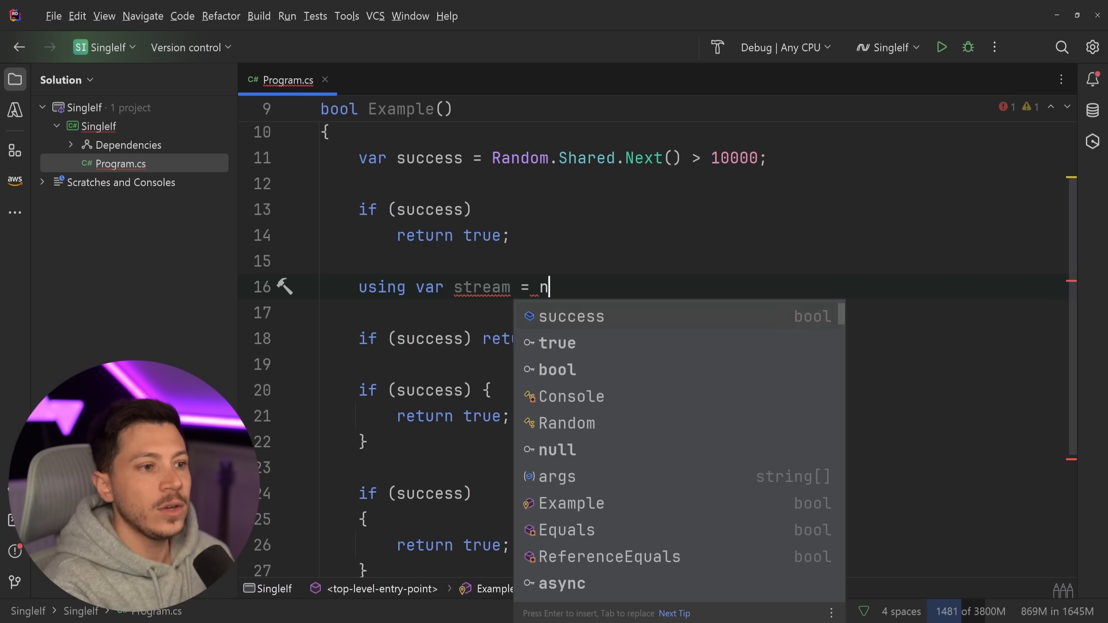
text(ew MemoryStream();)
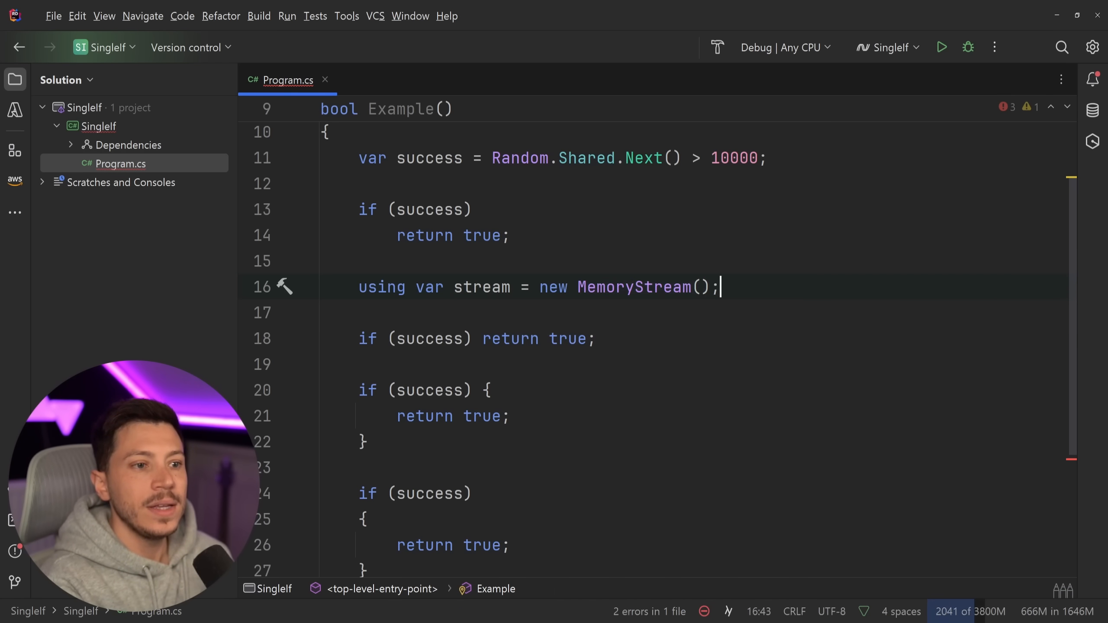
text(()
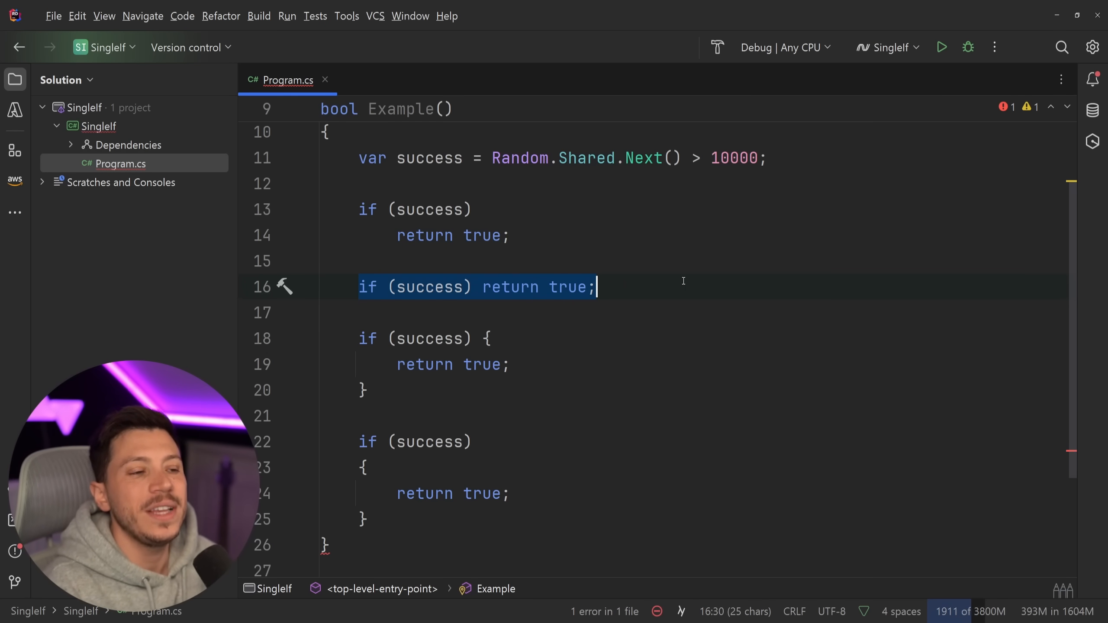
click(434, 287)
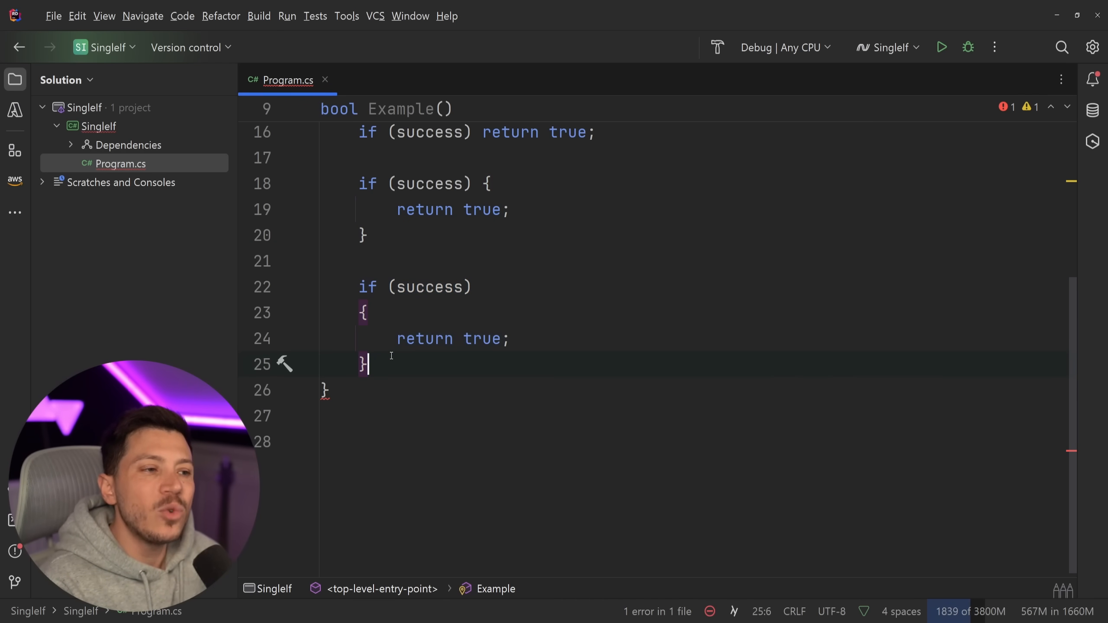
drag(366, 286, 367, 364)
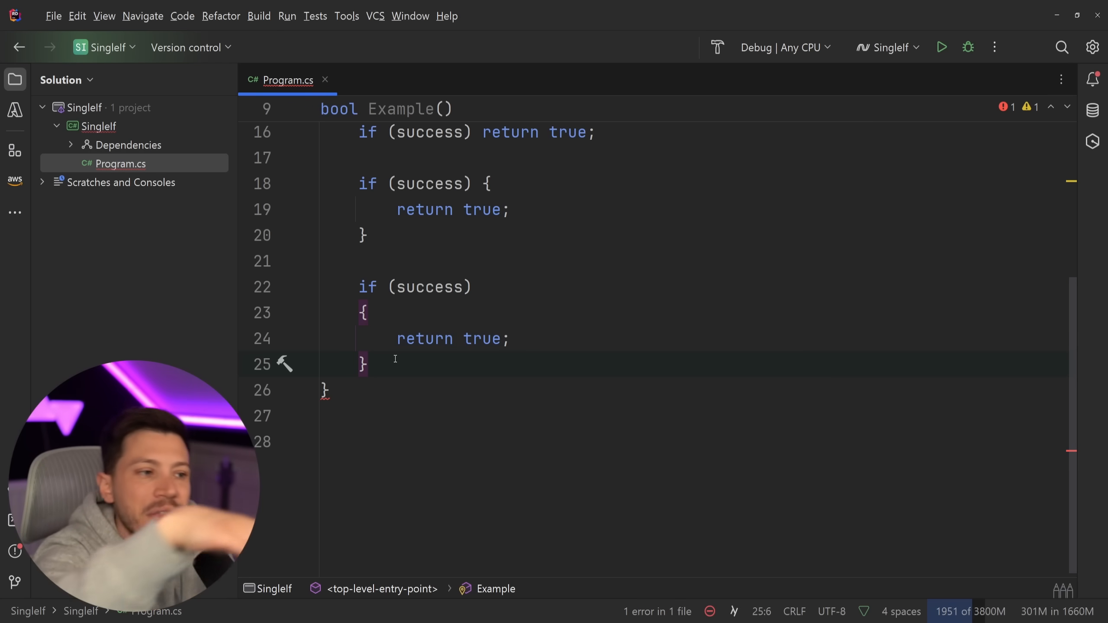
click(369, 183)
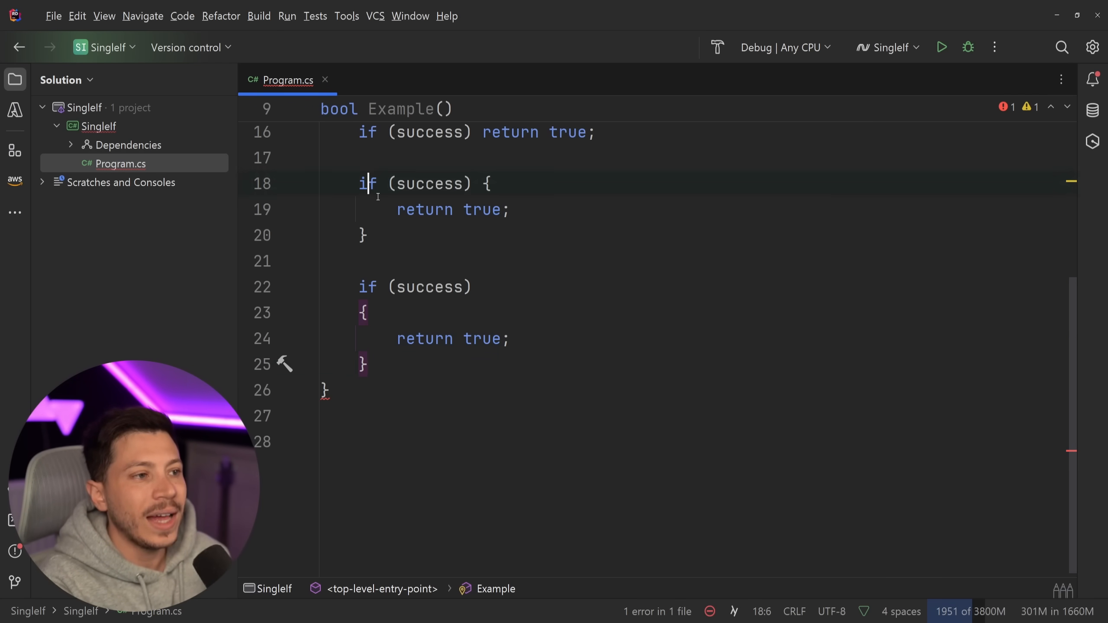